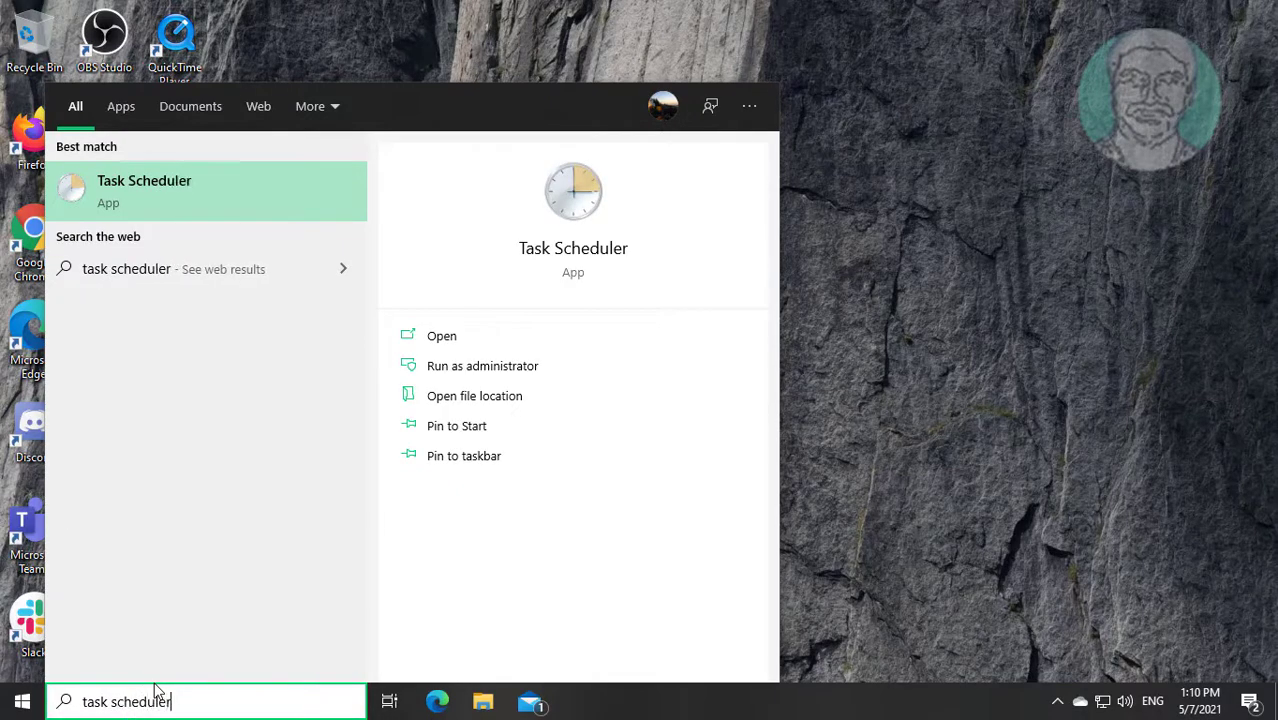
mouse_move(180, 190)
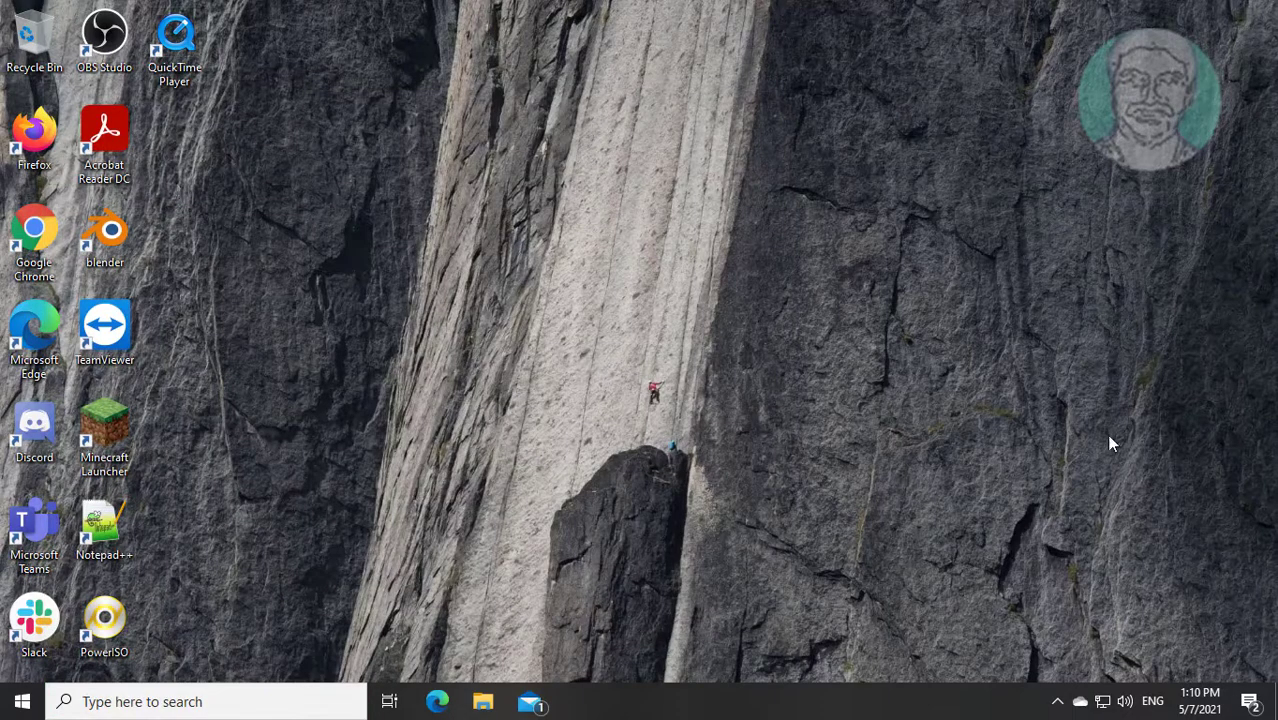
Maximize Task Scheduler, expand Library > Microsoft > Windows and widen the folder tree pane
click(572, 700)
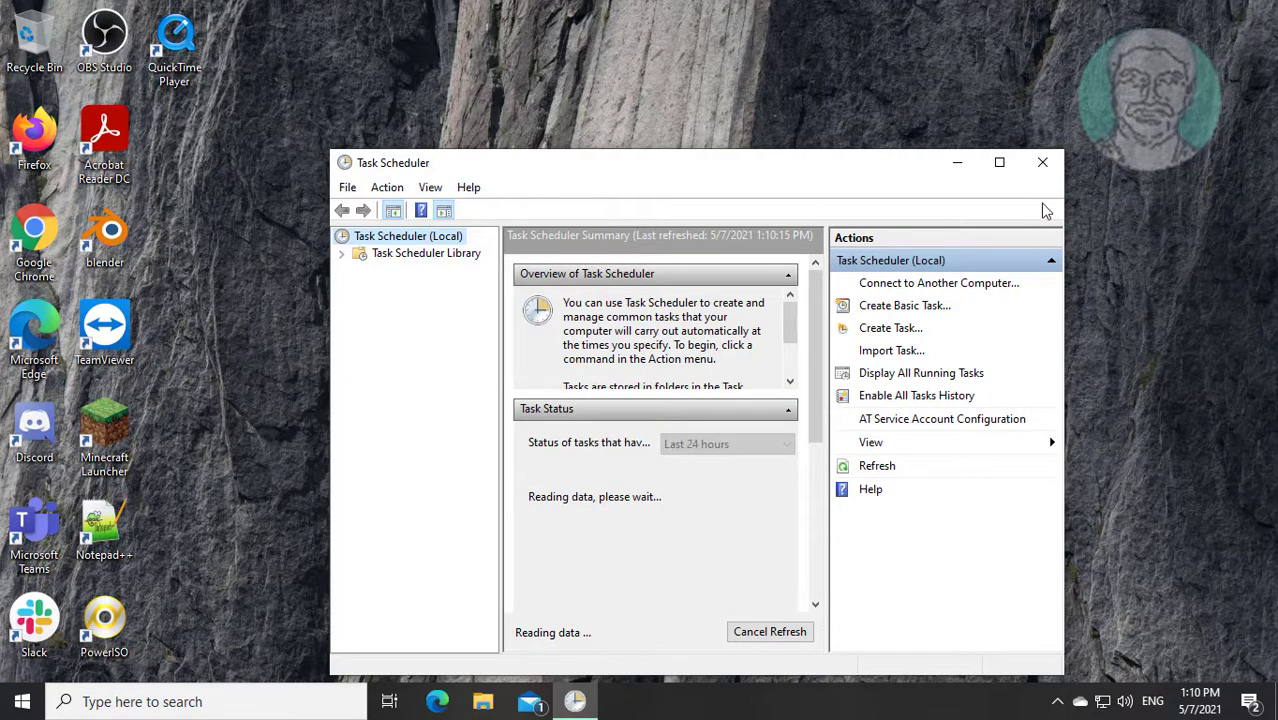
click(1000, 162)
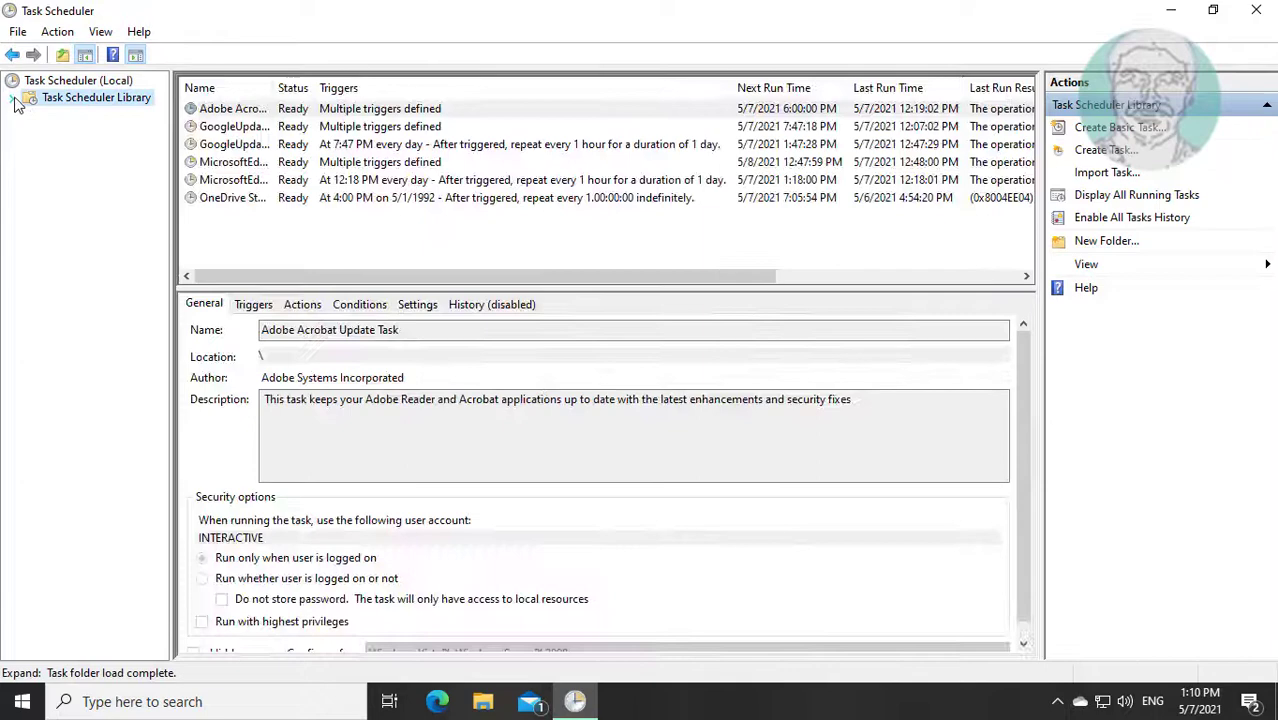
click(16, 96)
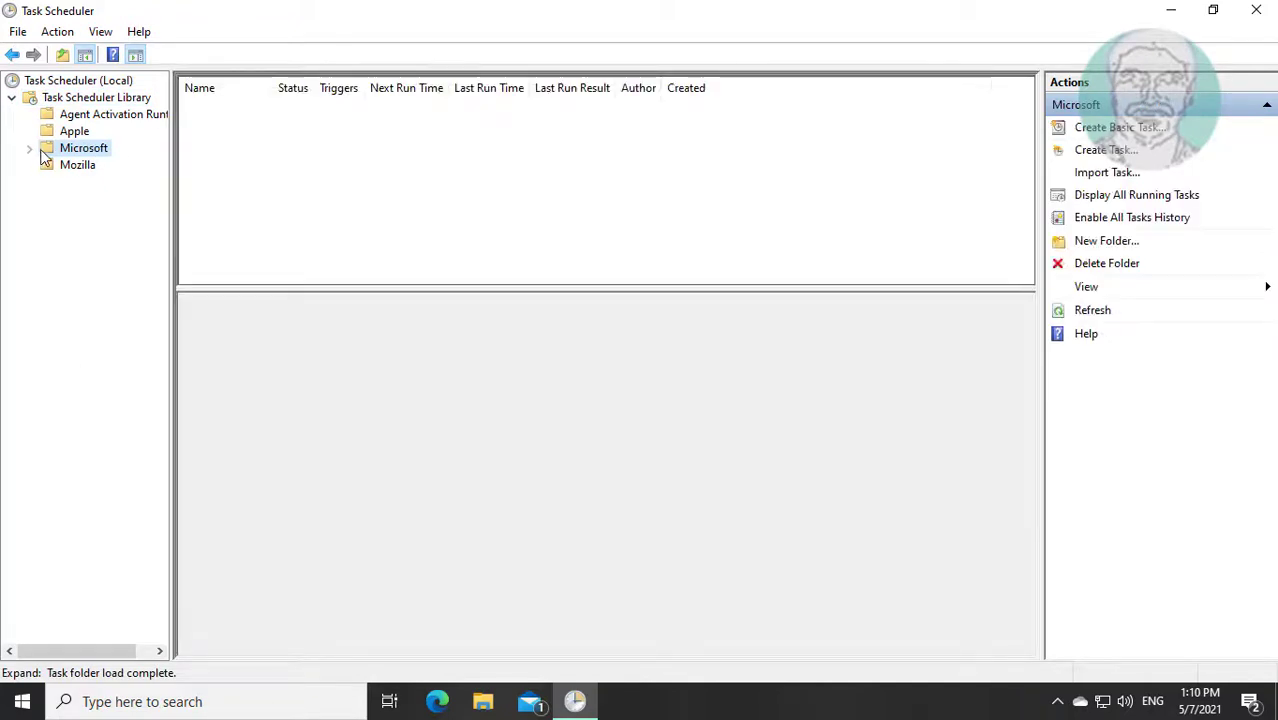
click(30, 148)
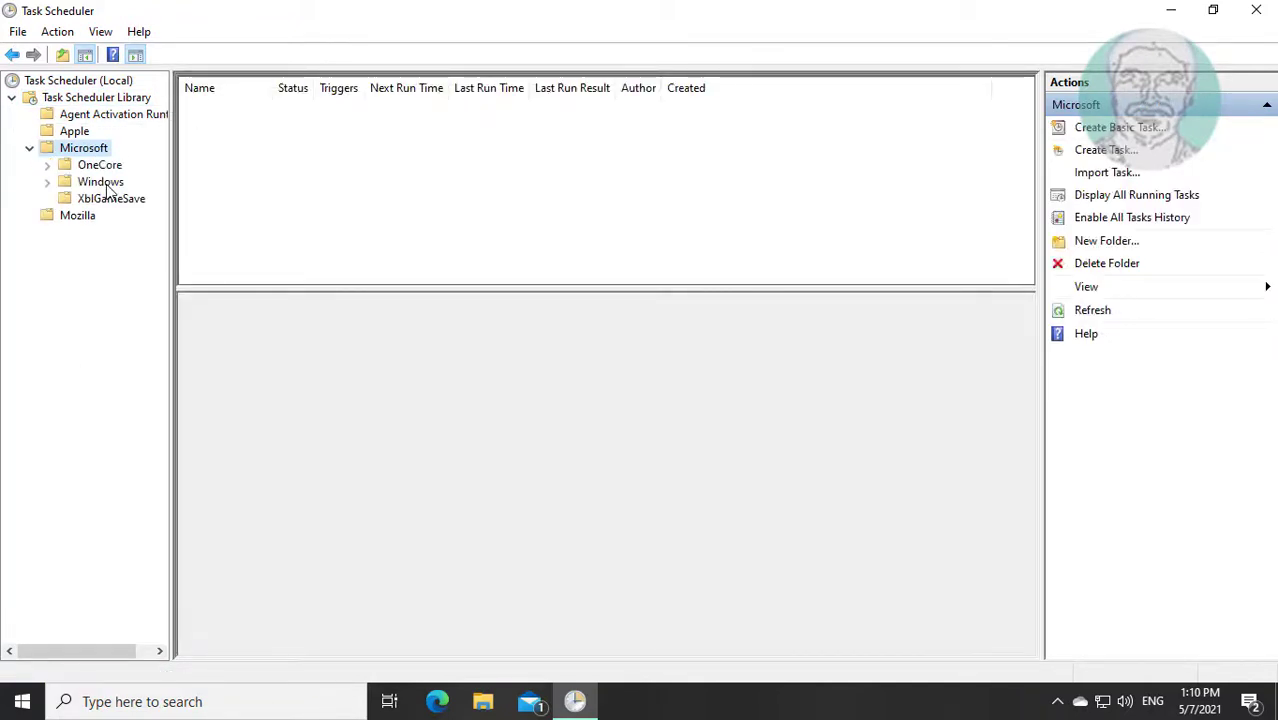
click(100, 180)
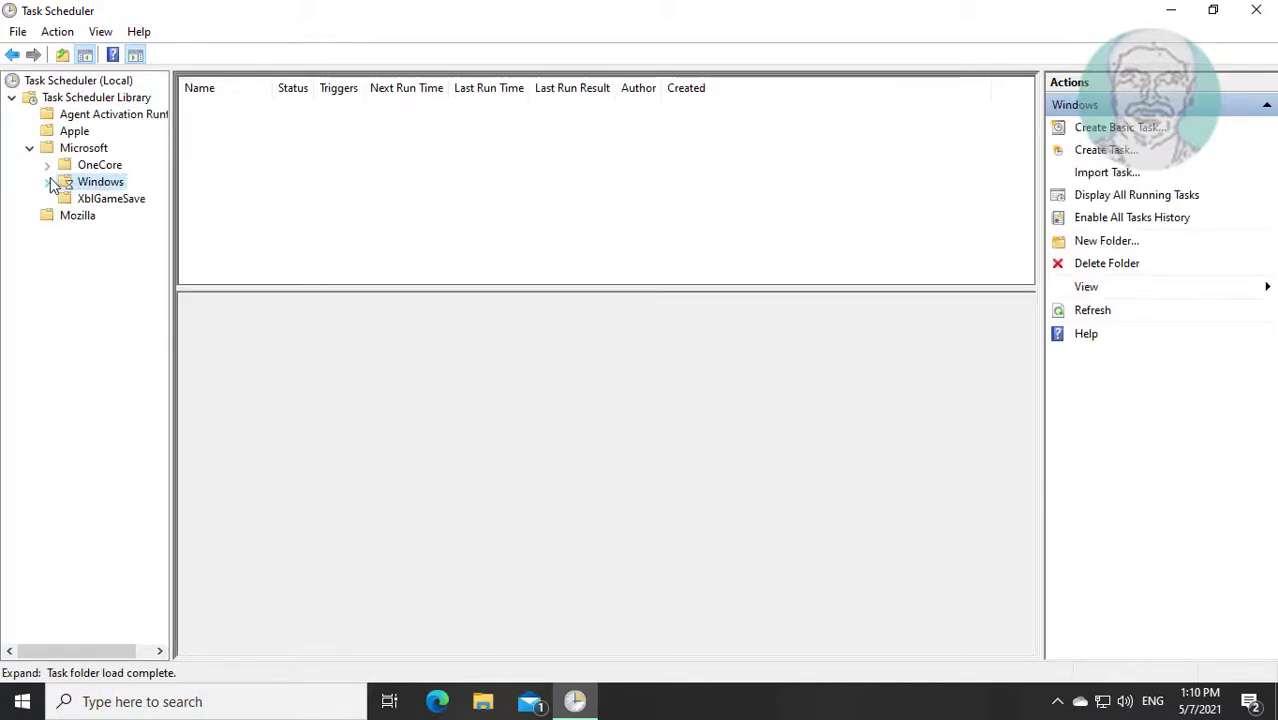
click(48, 180)
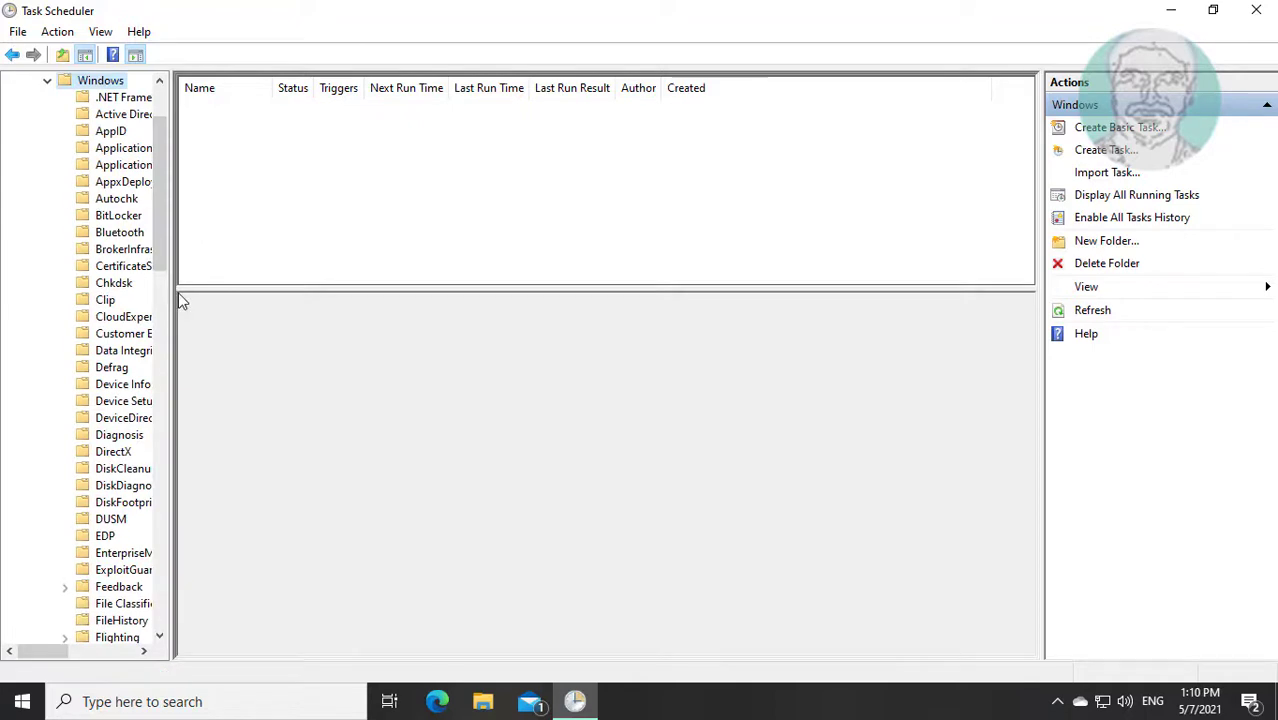
mouse_move(176, 318)
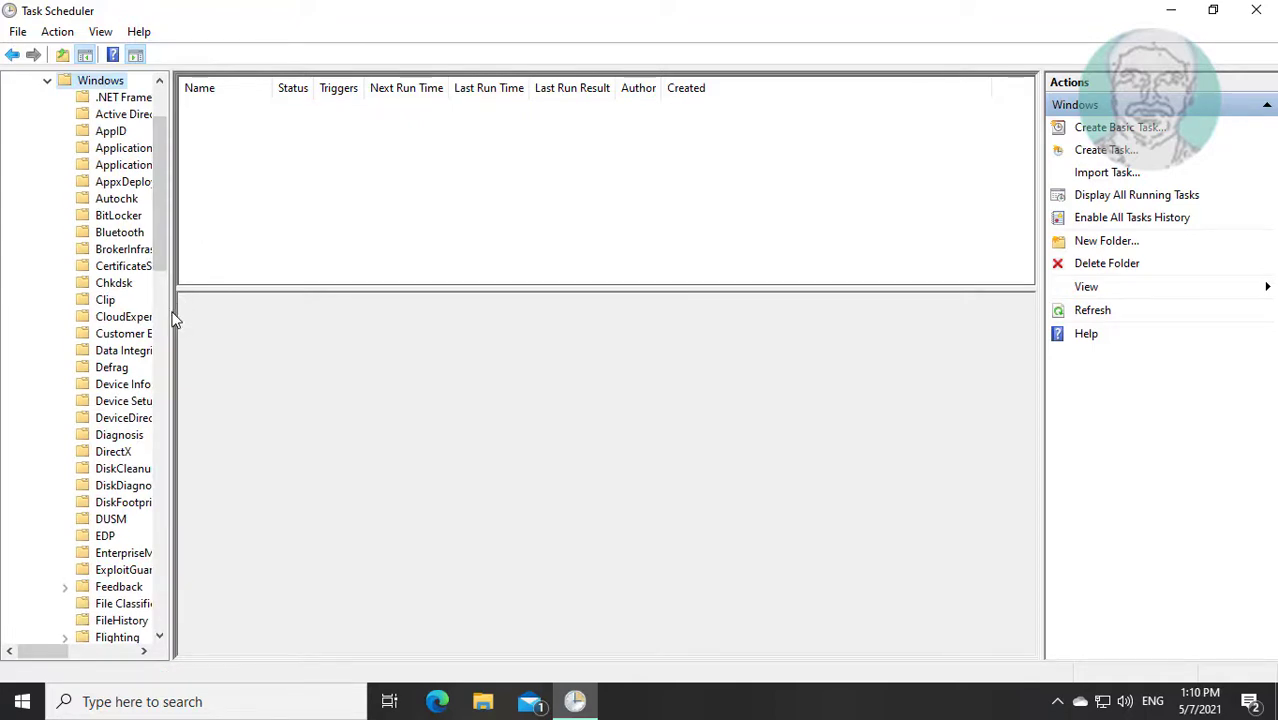
drag(176, 320, 292, 320)
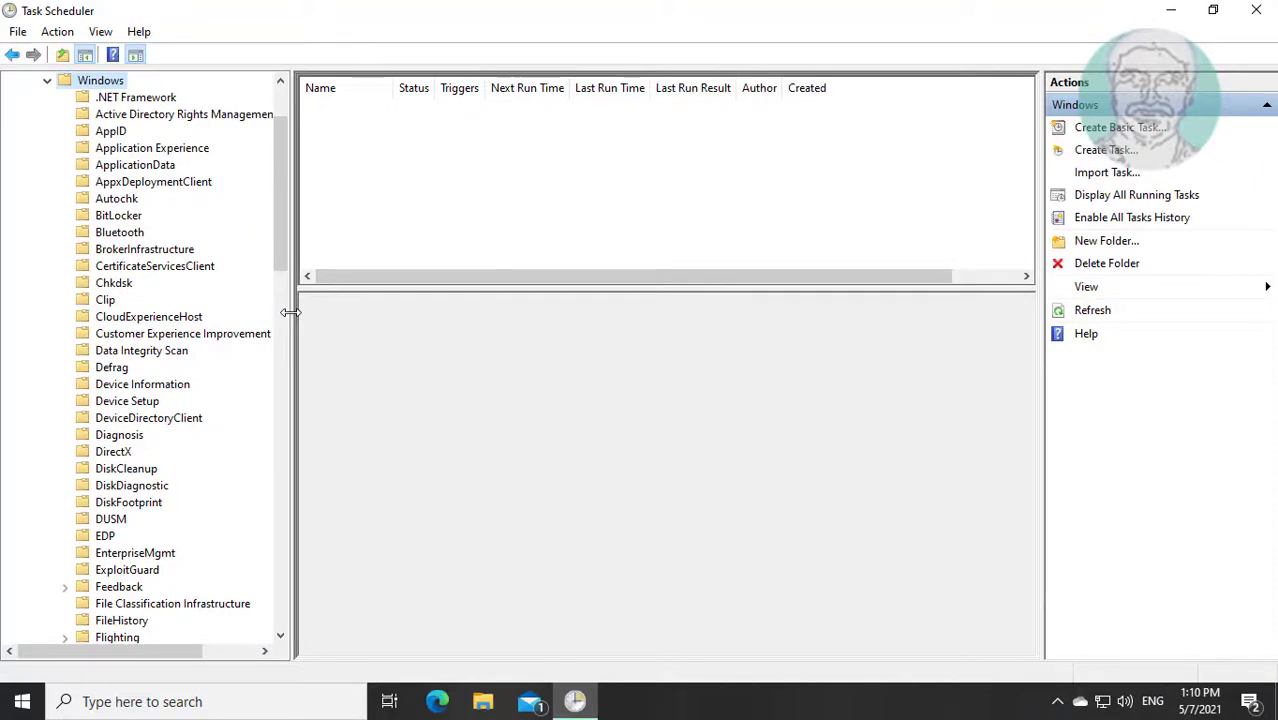
Select StartupAppTask in the Application Experience folder and choose Delete from its context menu
click(152, 148)
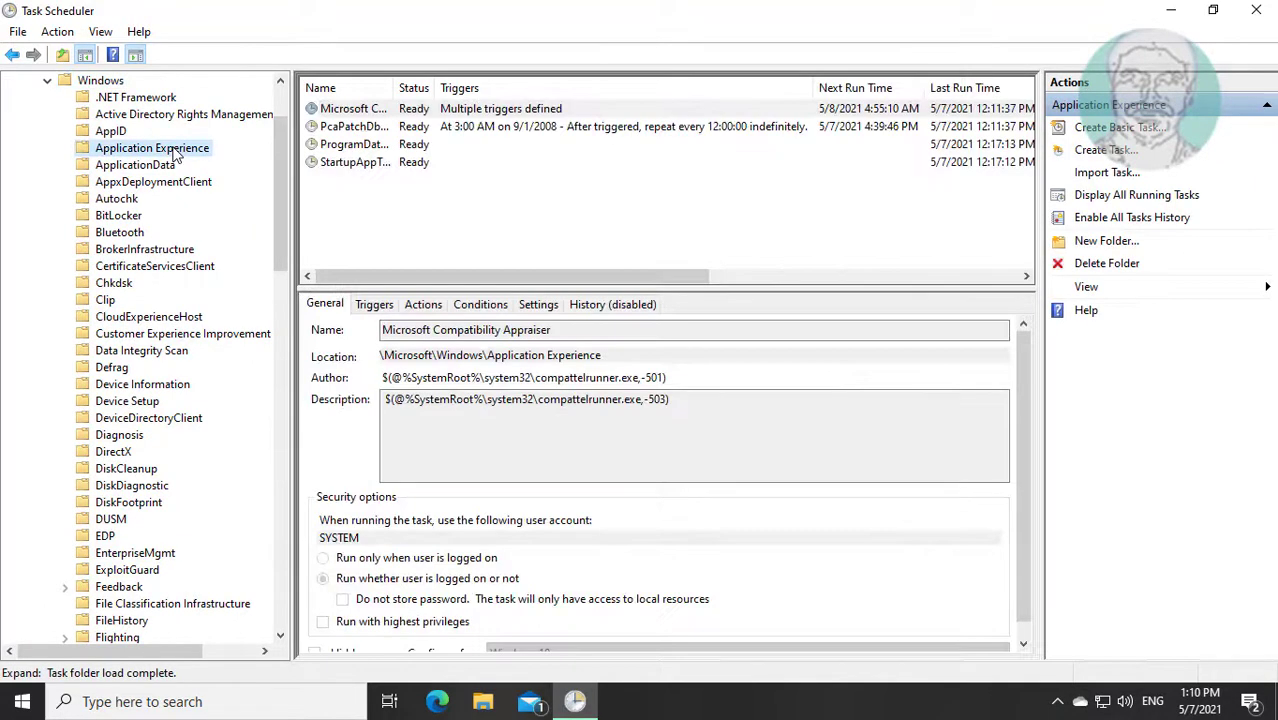
click(354, 108)
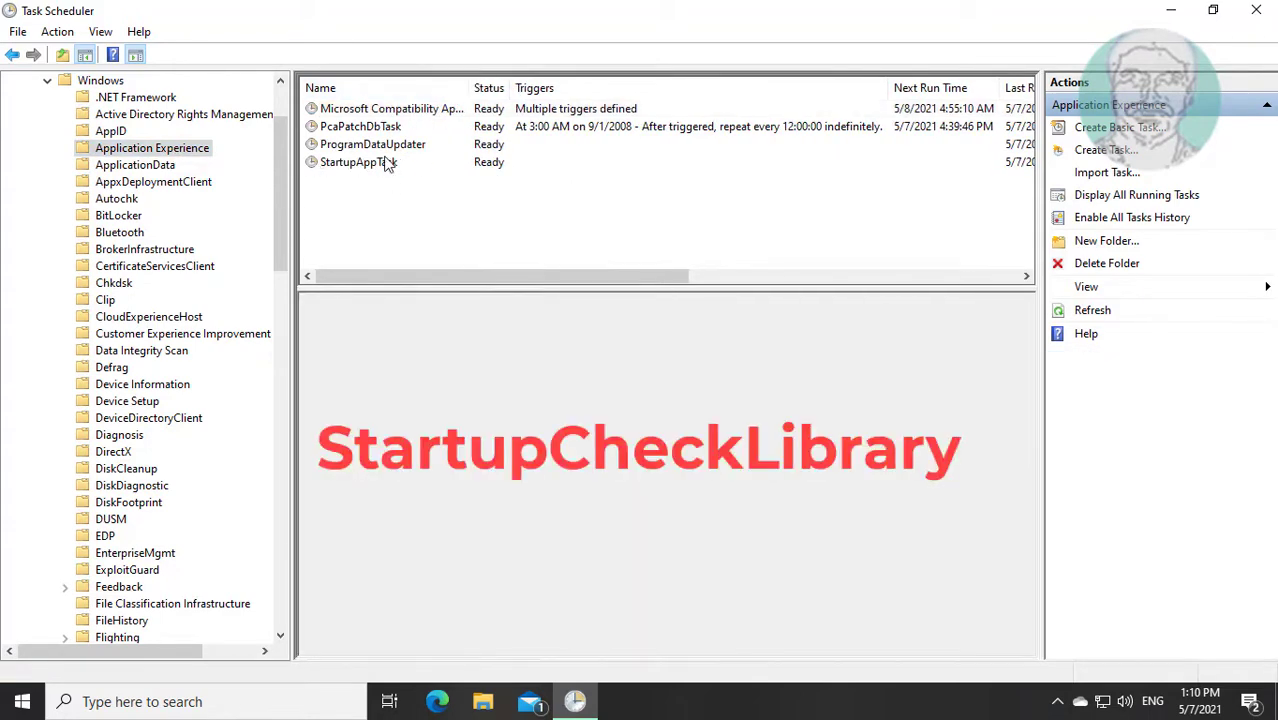
click(358, 162)
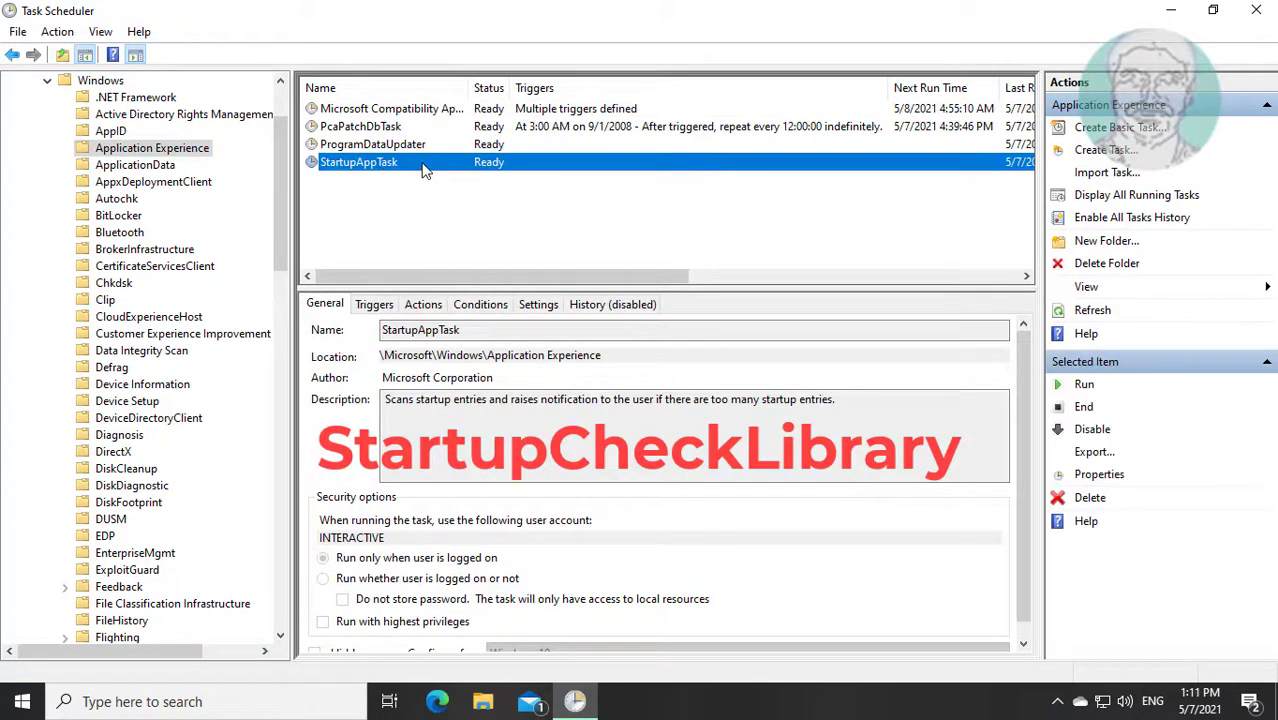
right_click(360, 162)
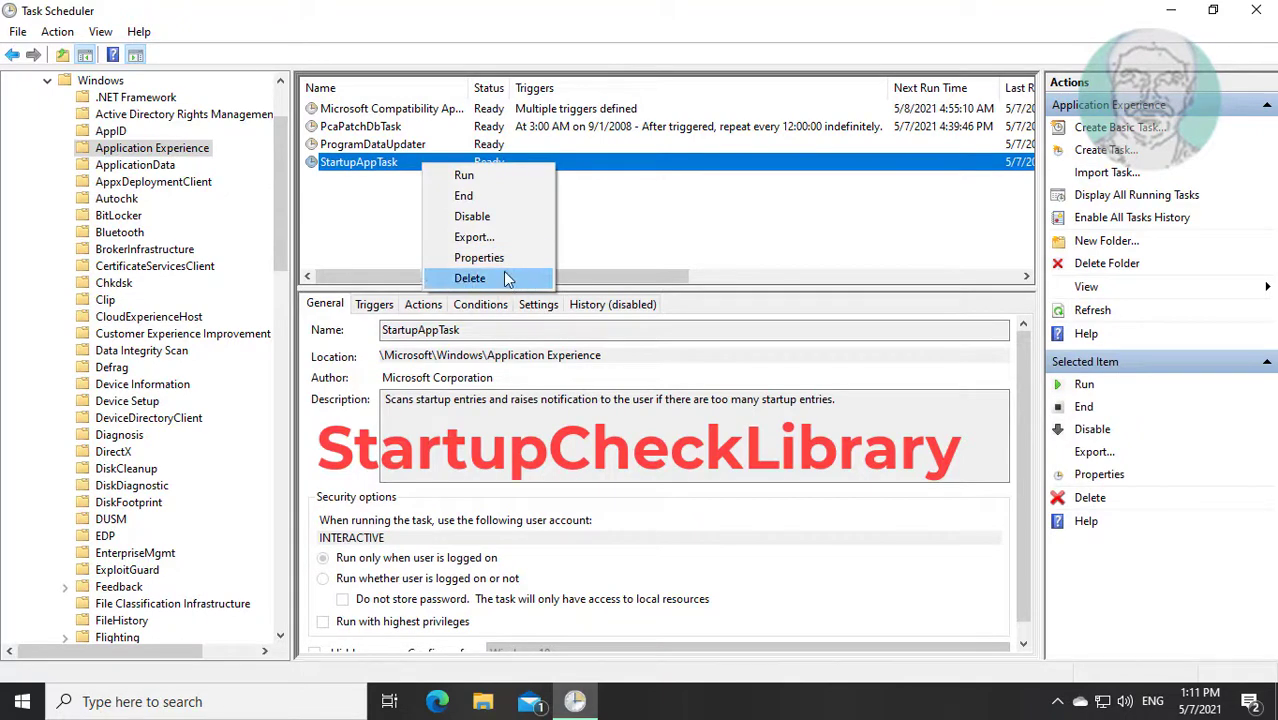
click(470, 276)
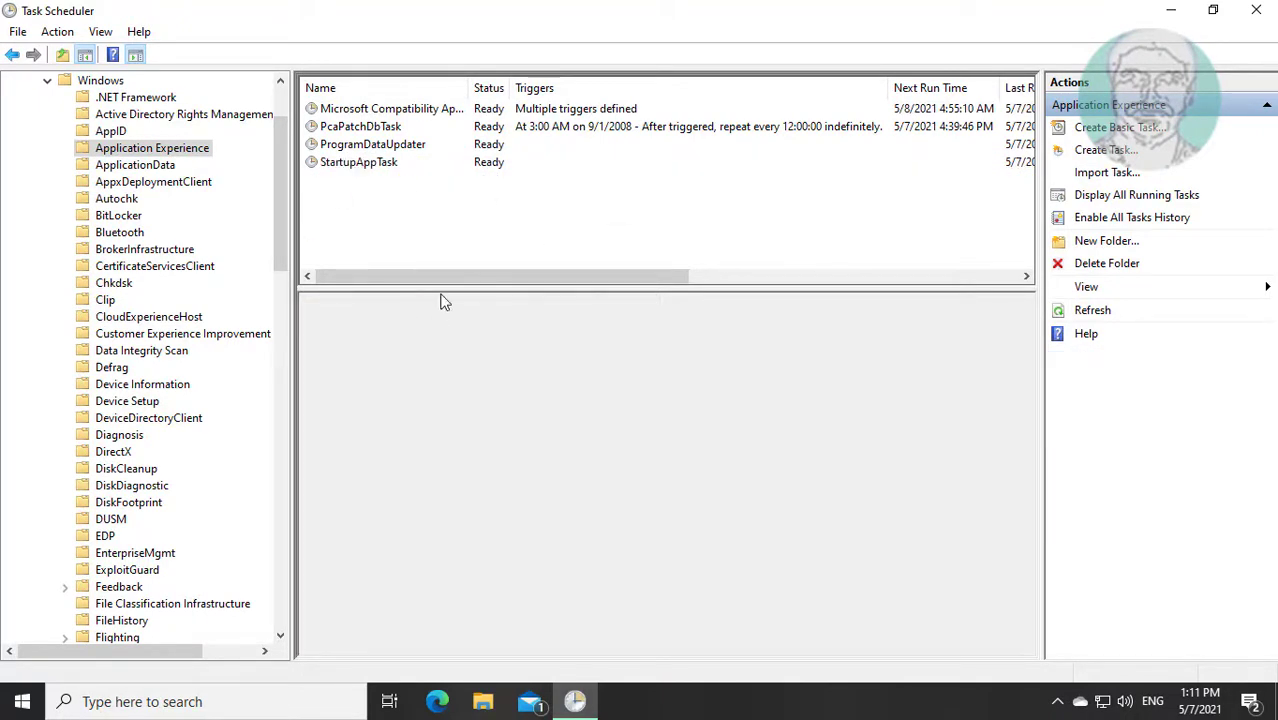
mouse_move(430, 292)
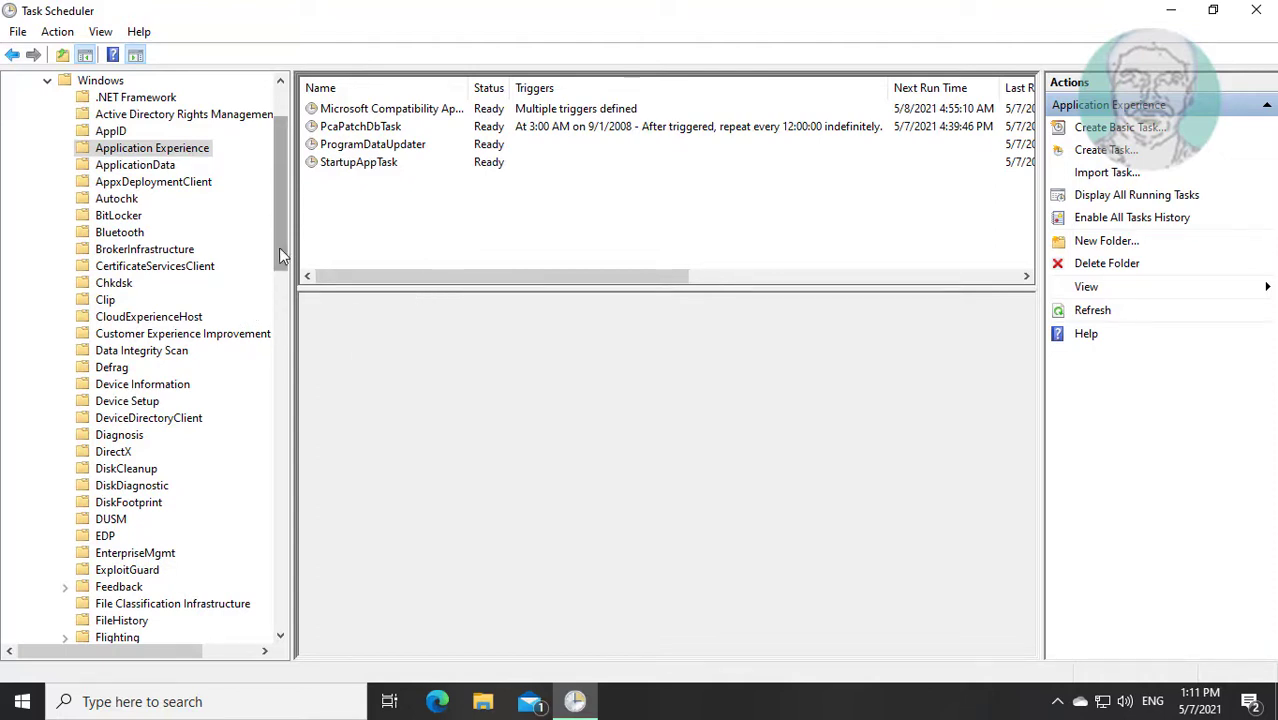
Scroll to the WDI folder and bring up the actions for its ResolutionHost task
scroll(down, 3)
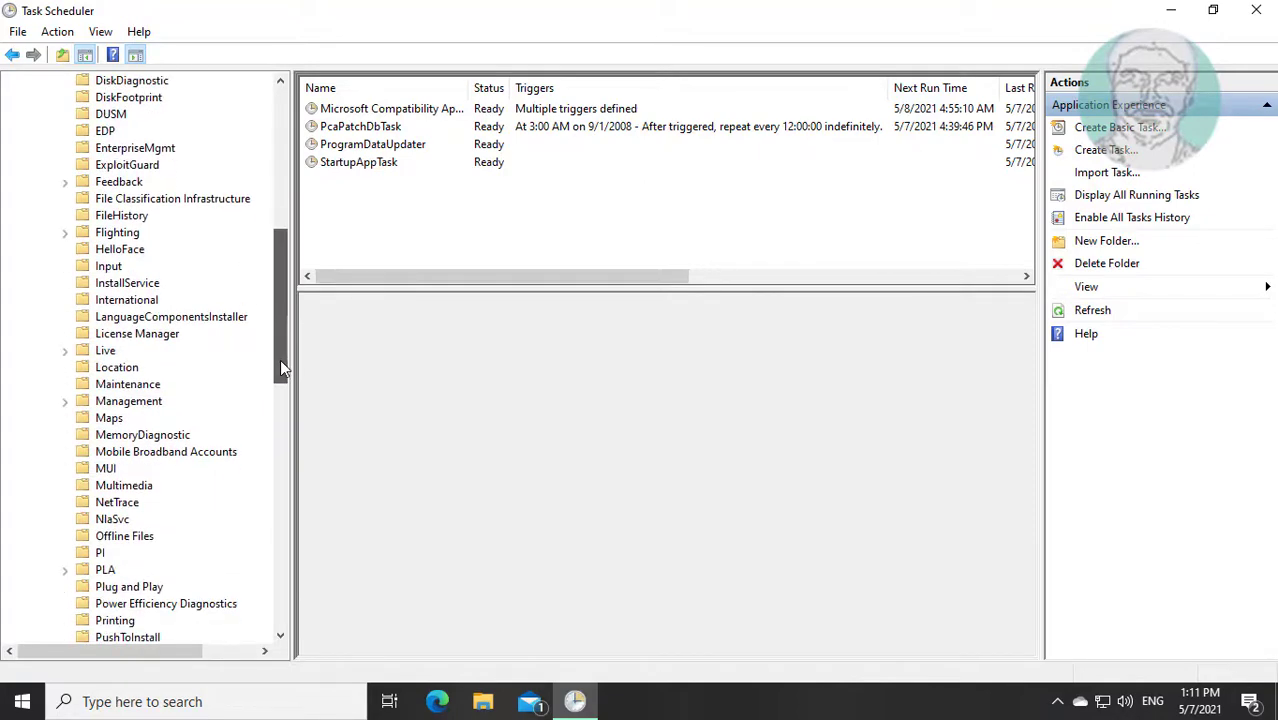
scroll(down, 3)
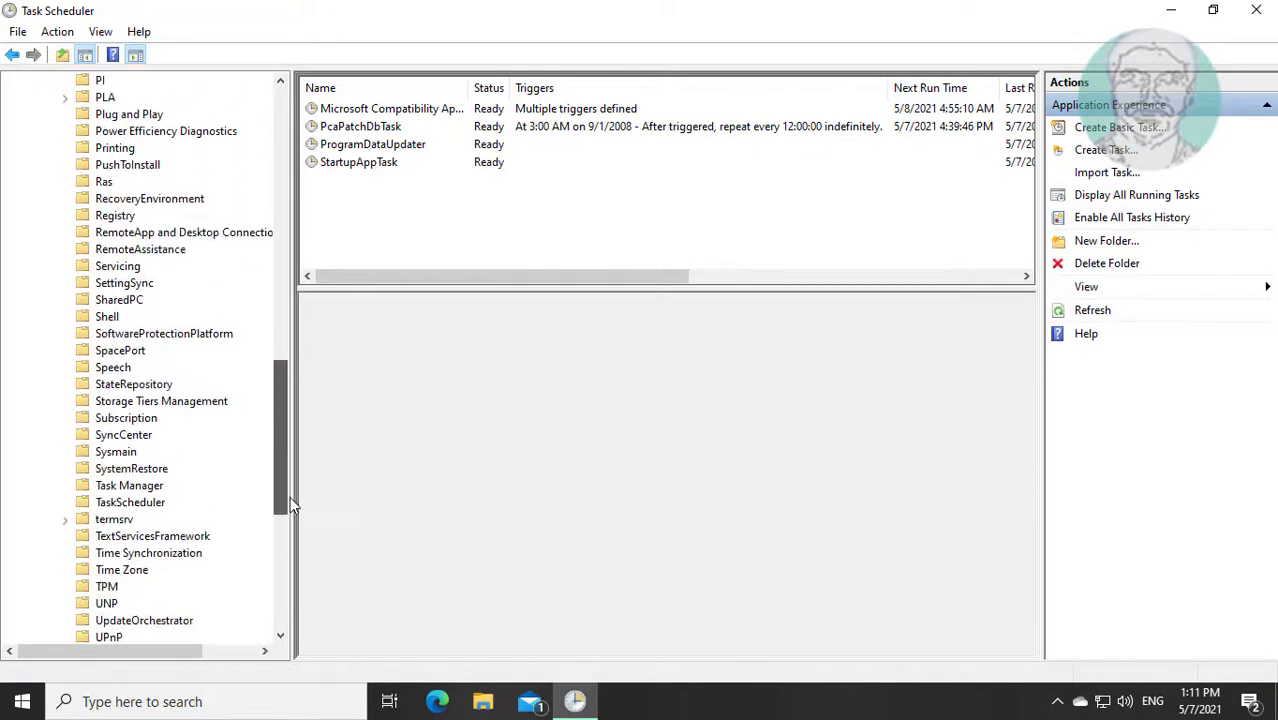
scroll(down, 3)
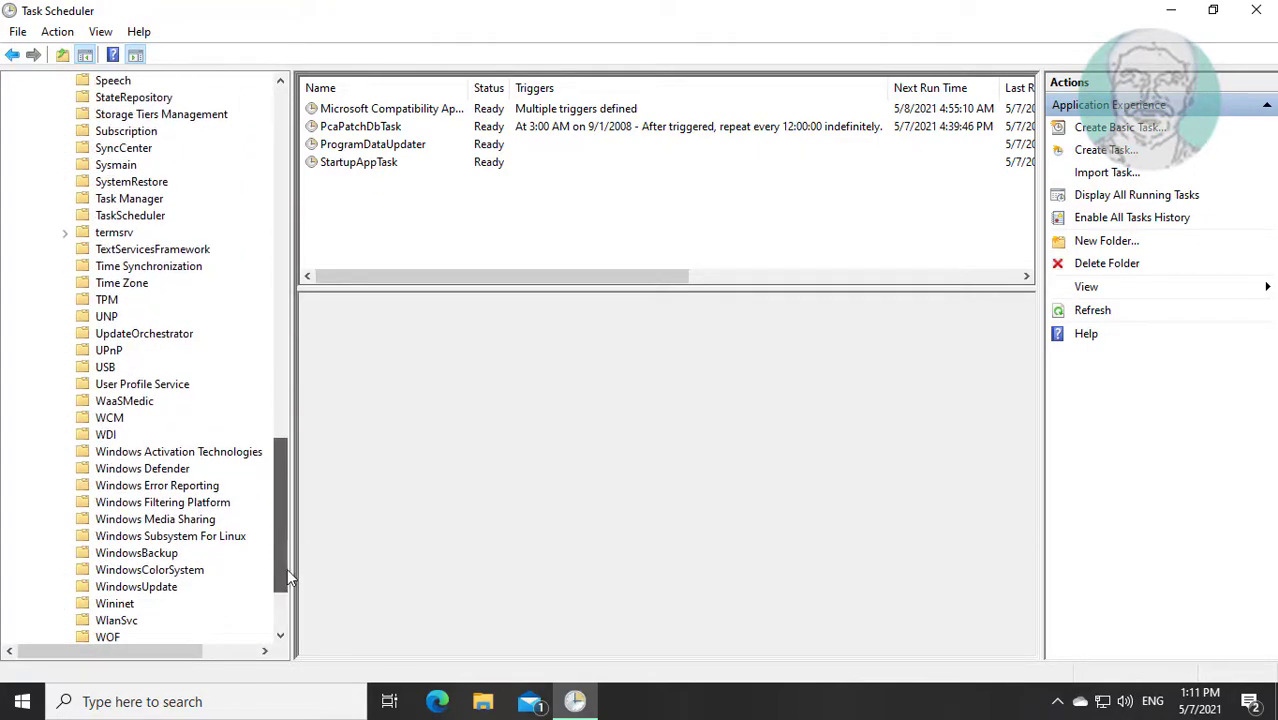
mouse_move(224, 540)
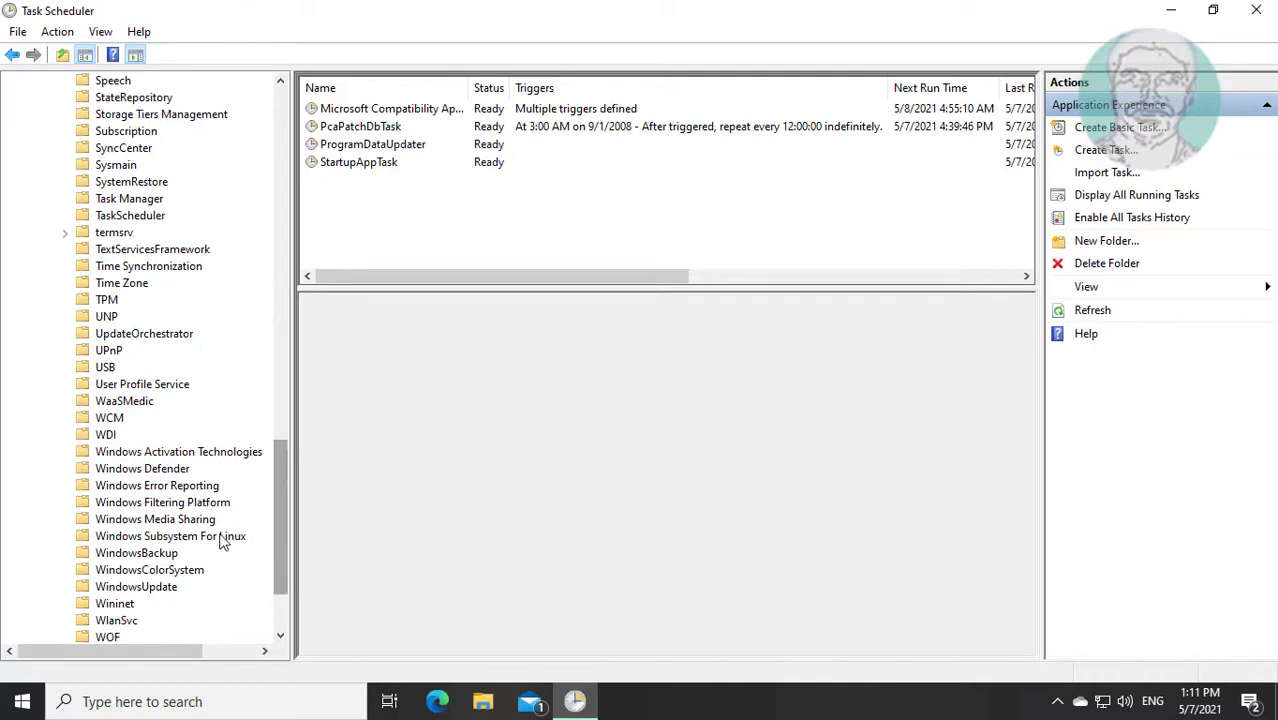
click(106, 432)
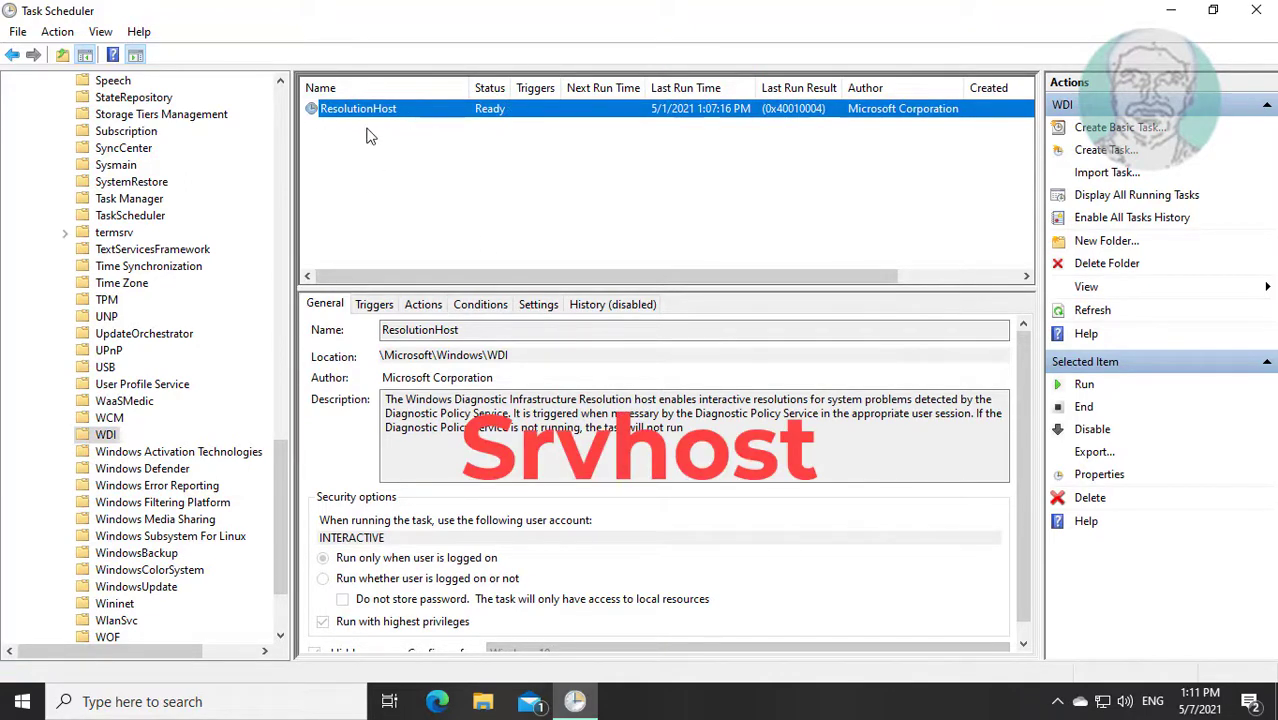
right_click(358, 108)
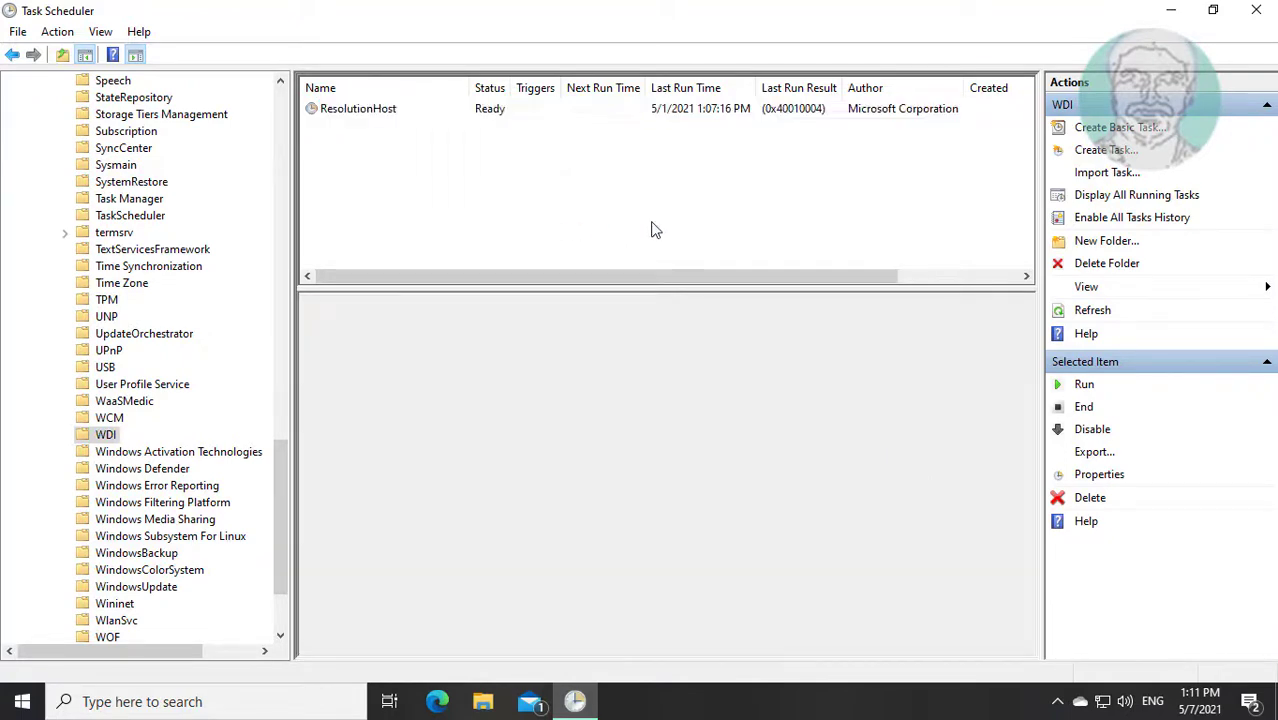
Close Task Scheduler and begin a Start search for Windows Security
scroll(up, 3)
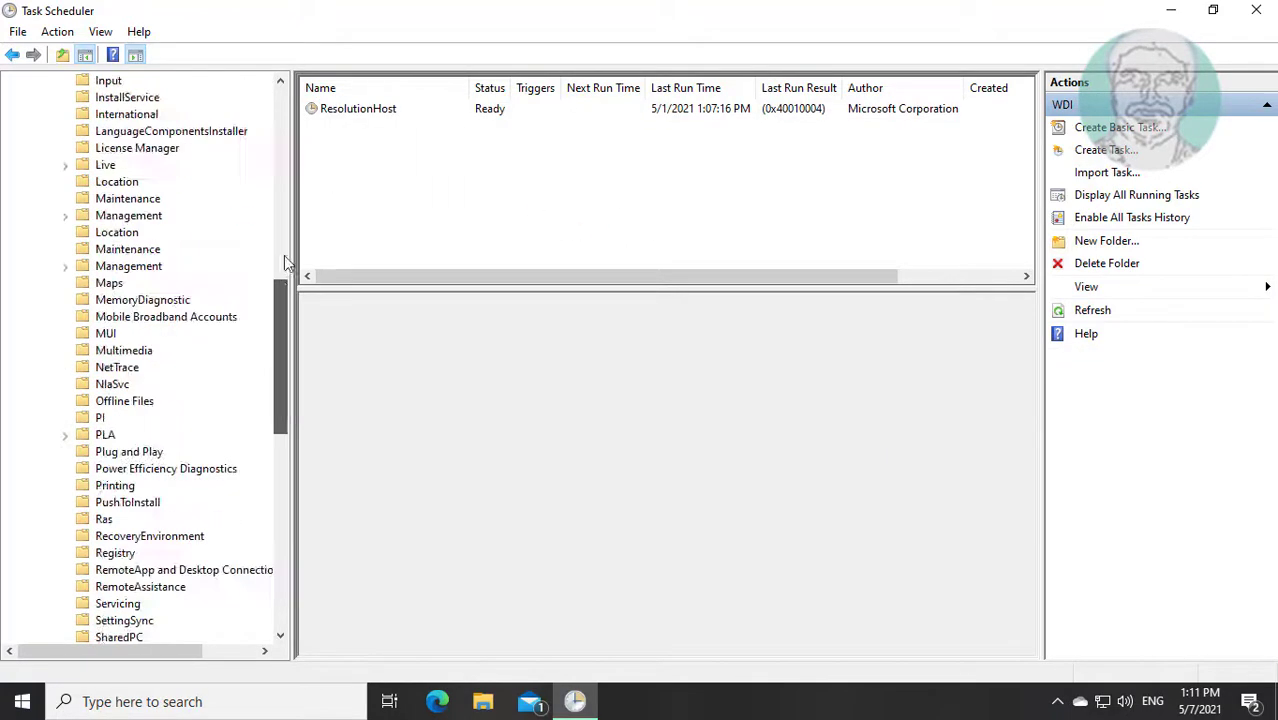
click(64, 180)
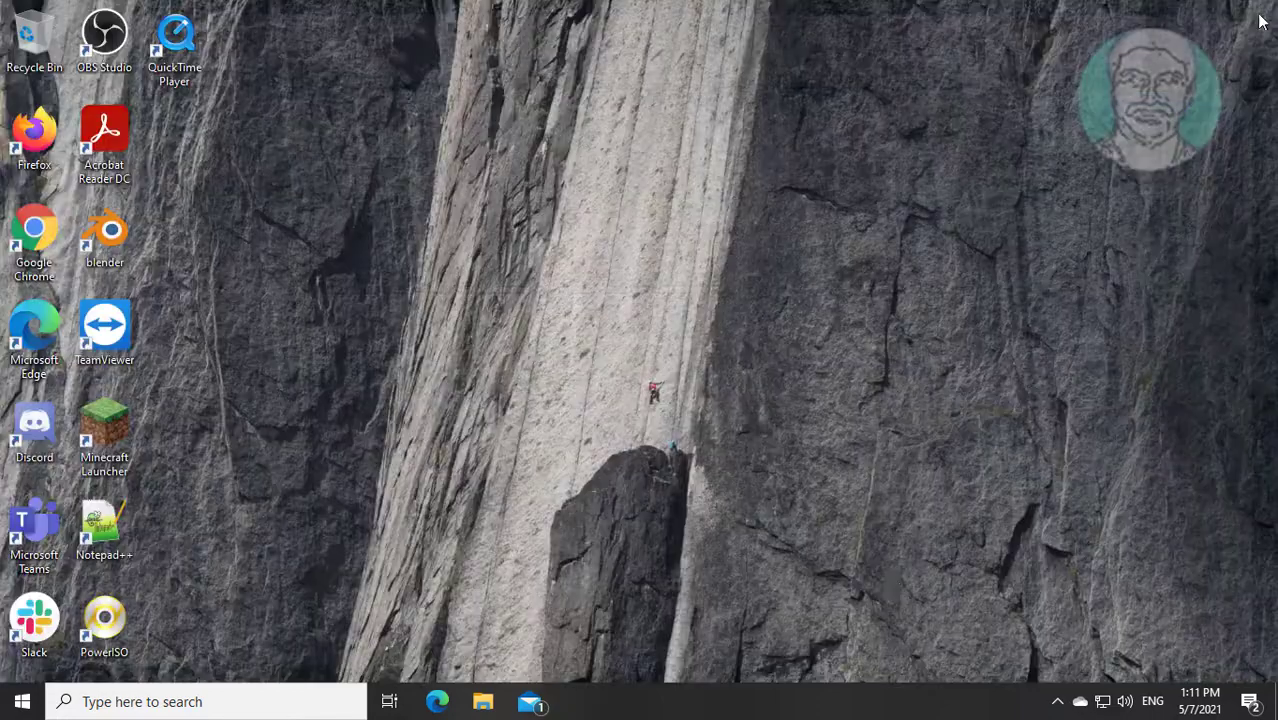
mouse_move(892, 582)
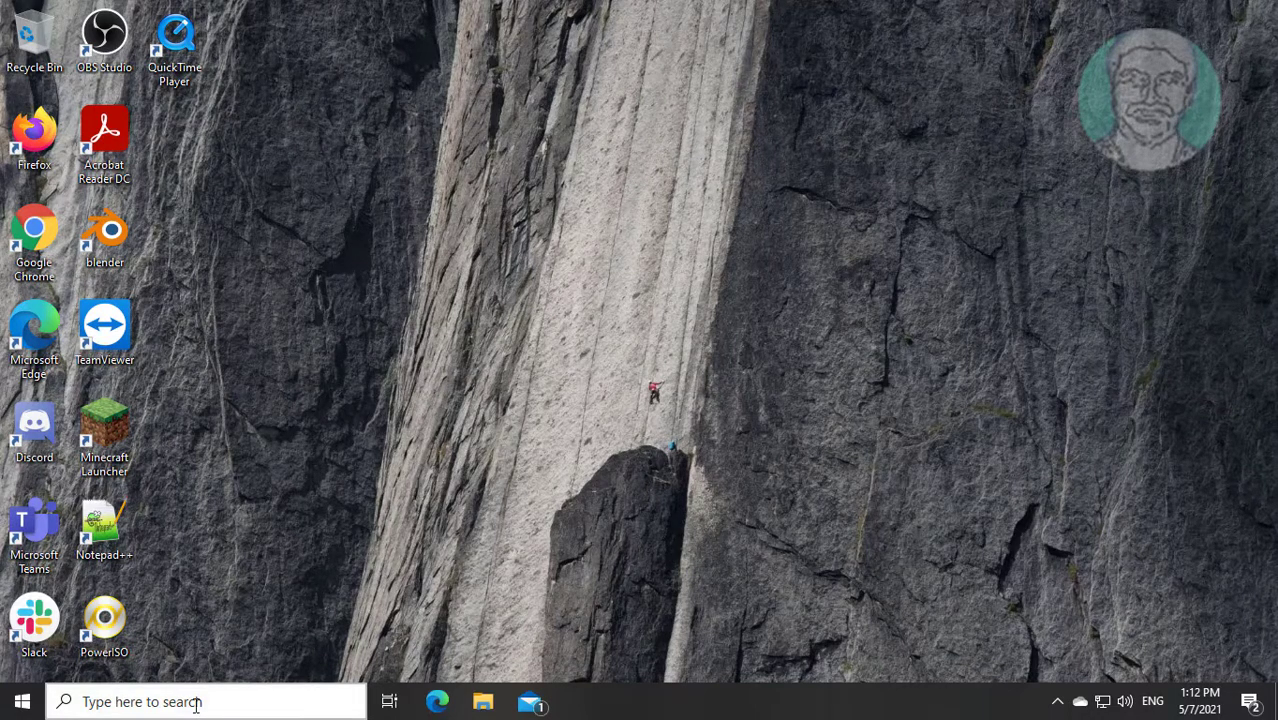
text(windows sec)
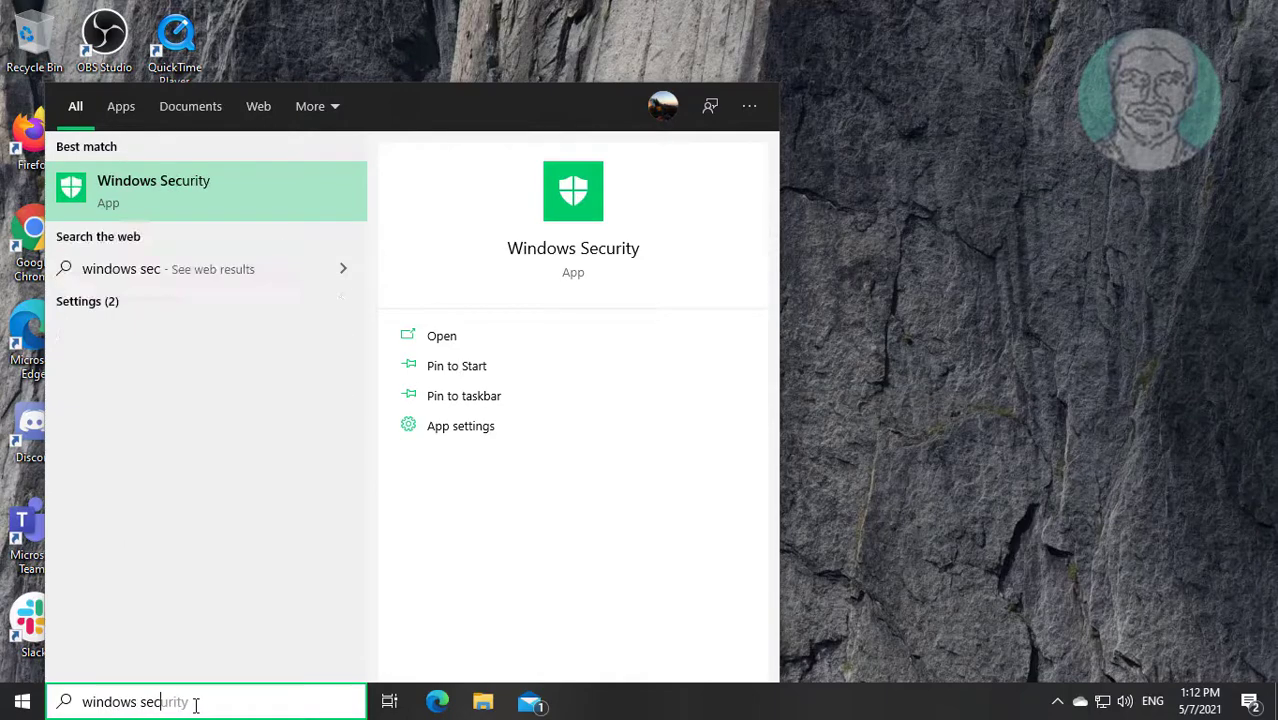
Finish typing 'windows security' in the Start search to launch the app
text(rity)
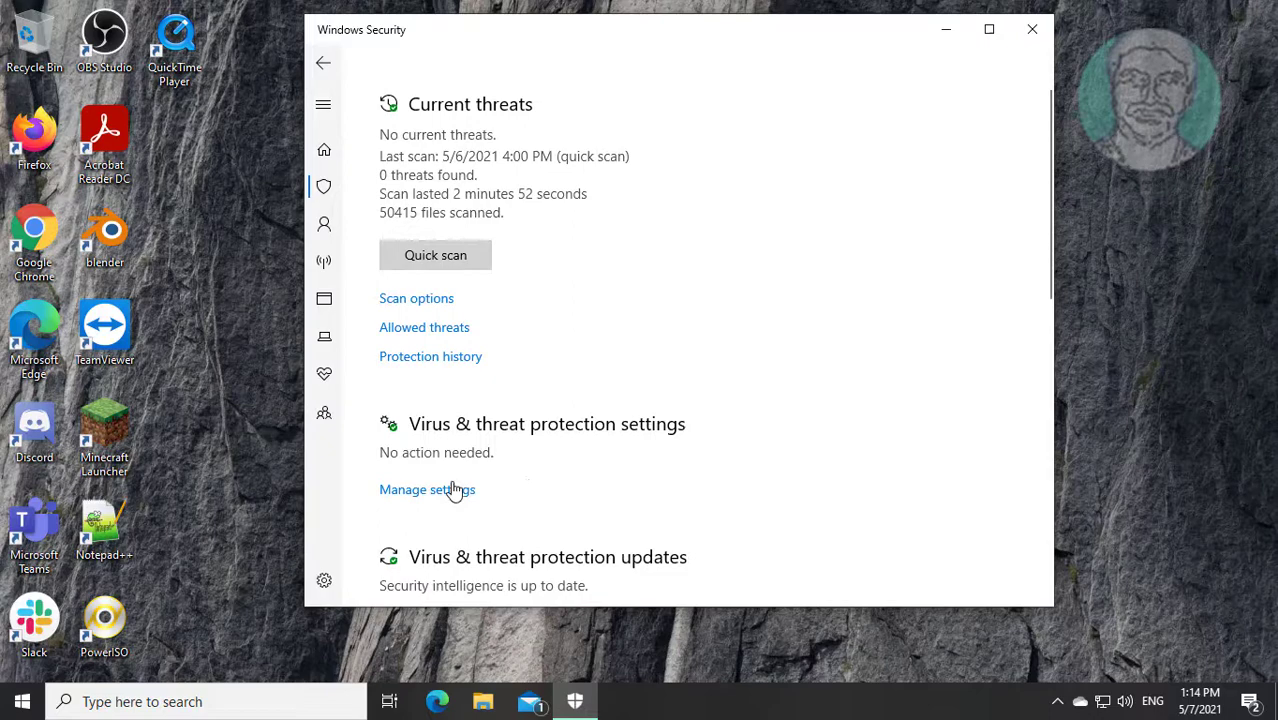
Go through Manage settings to the Exclusions section and its add-or-remove exclusions list
click(428, 488)
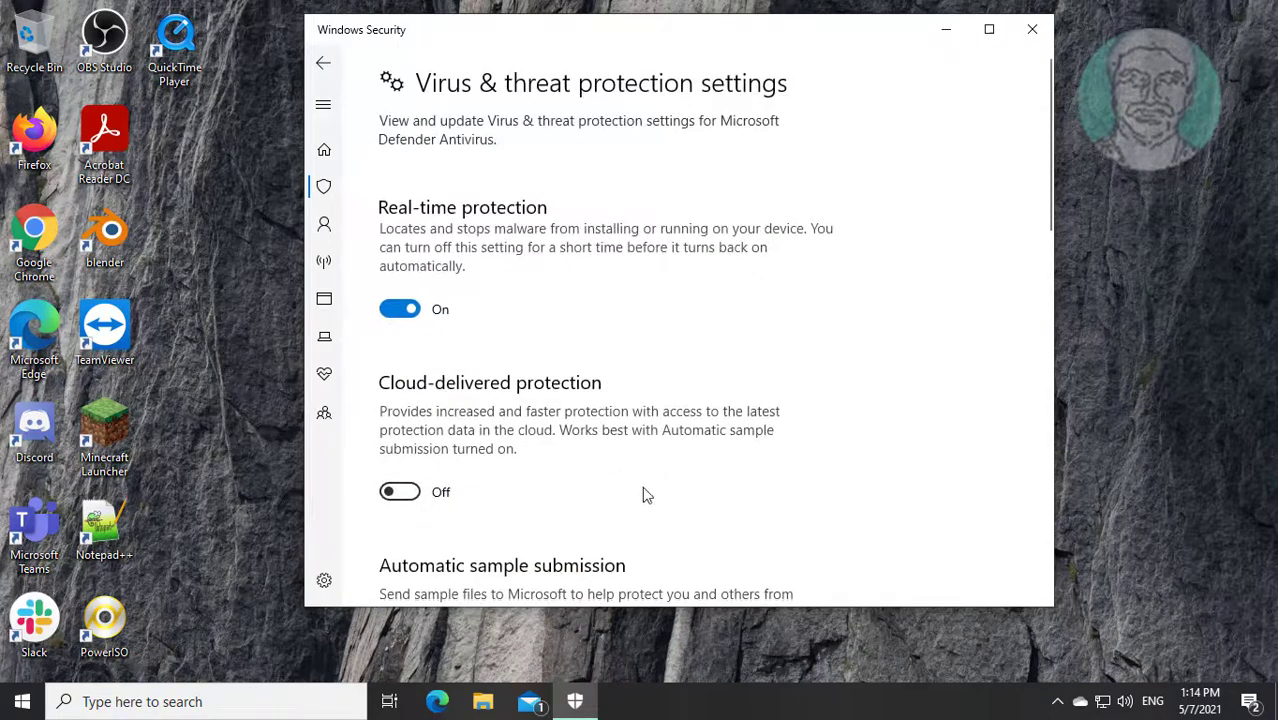
scroll(down, 3)
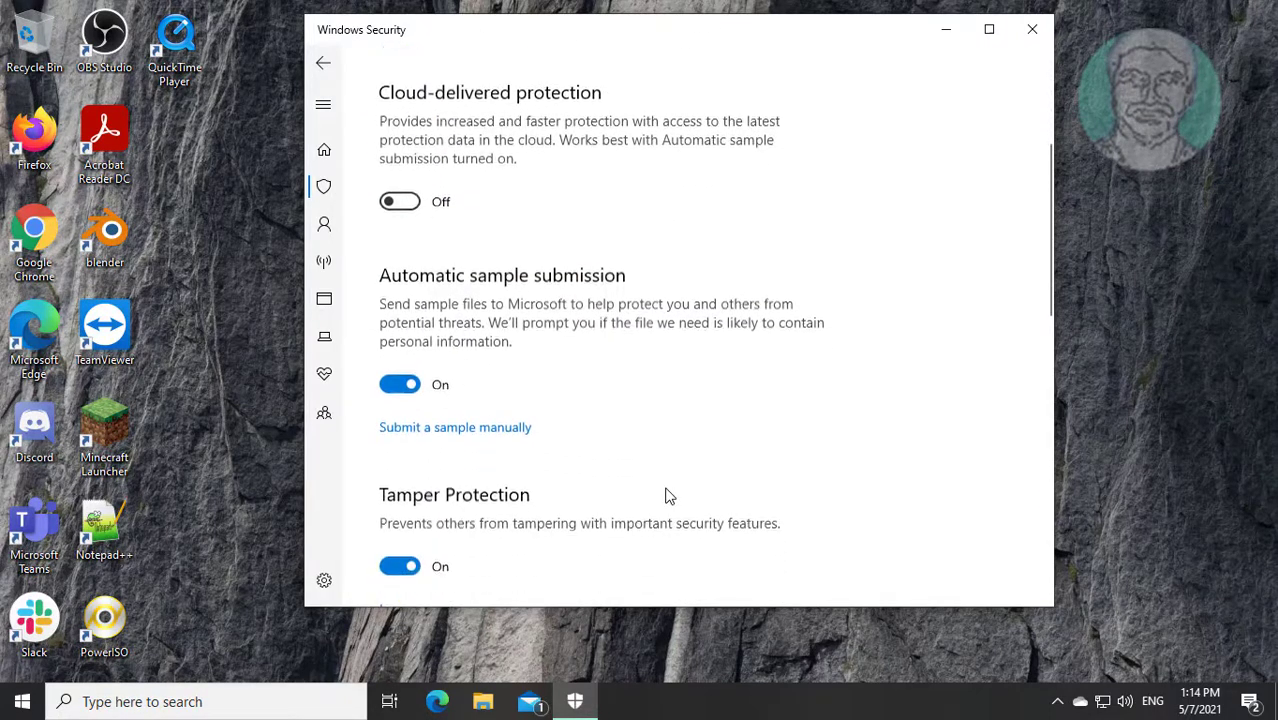
scroll(down, 3)
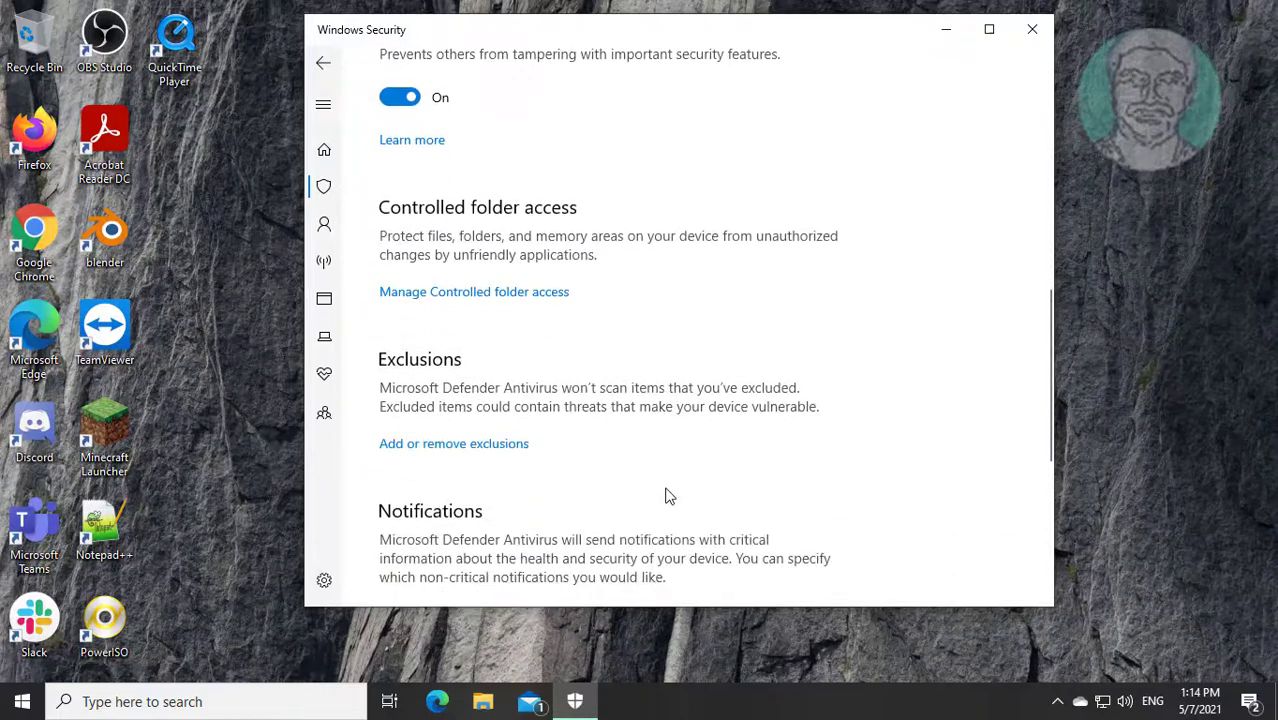
click(452, 444)
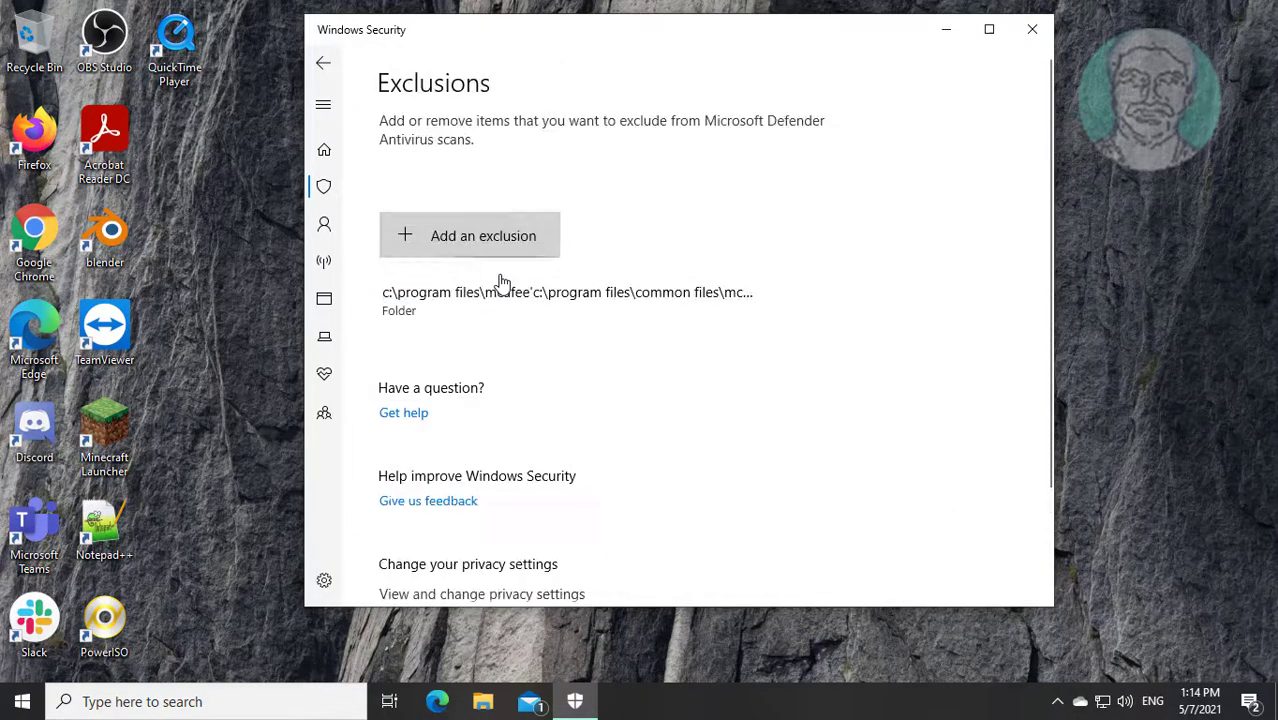
mouse_move(470, 262)
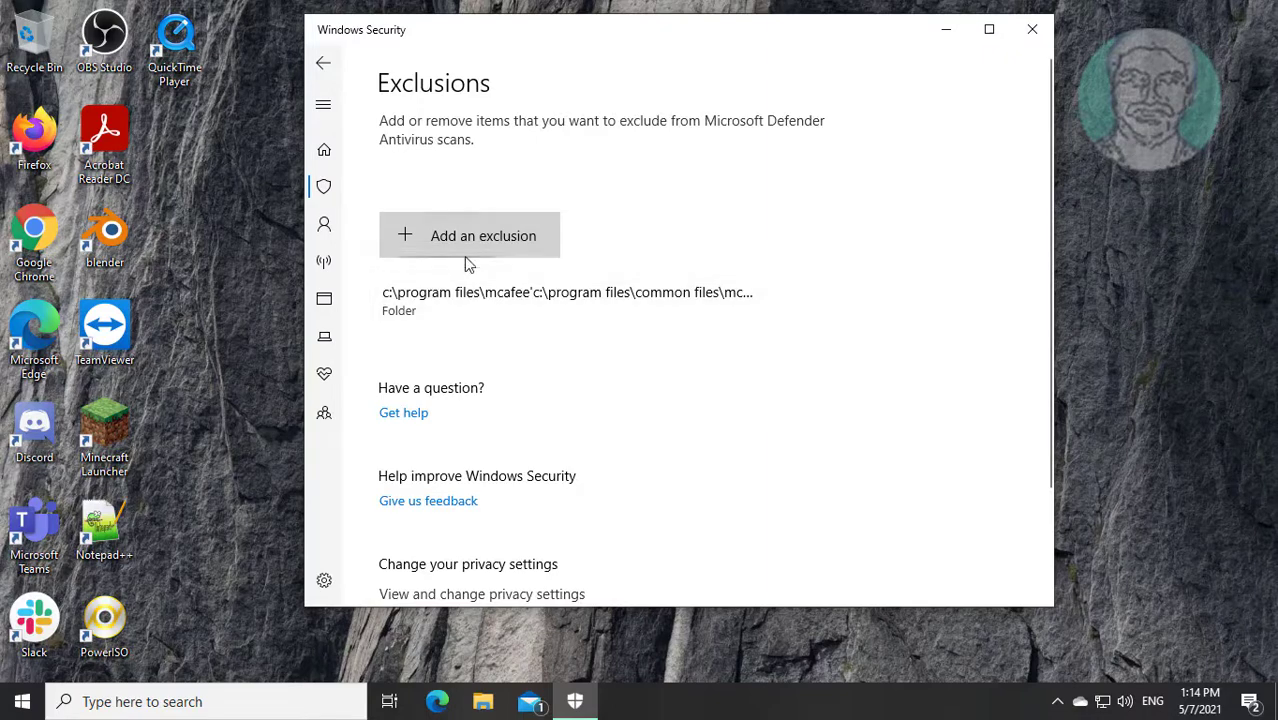
mouse_move(440, 236)
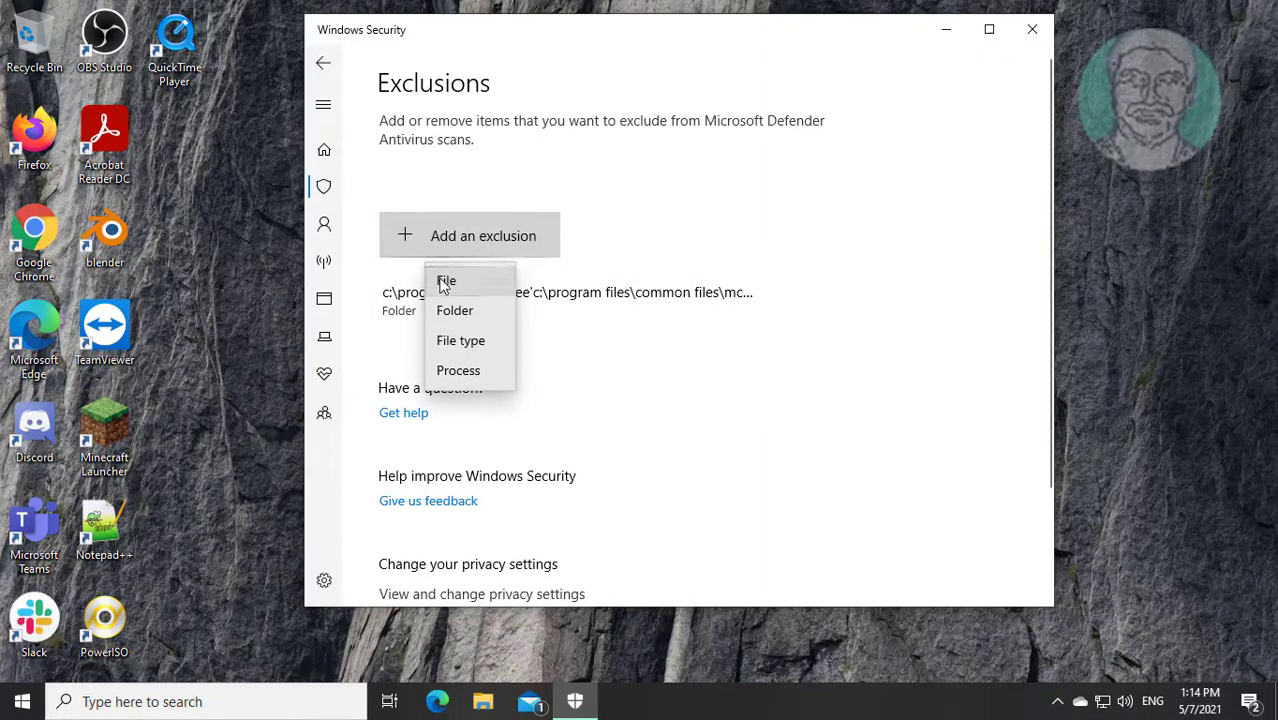
Choose a File exclusion and browse the picker into C:\Windows\System32
click(446, 280)
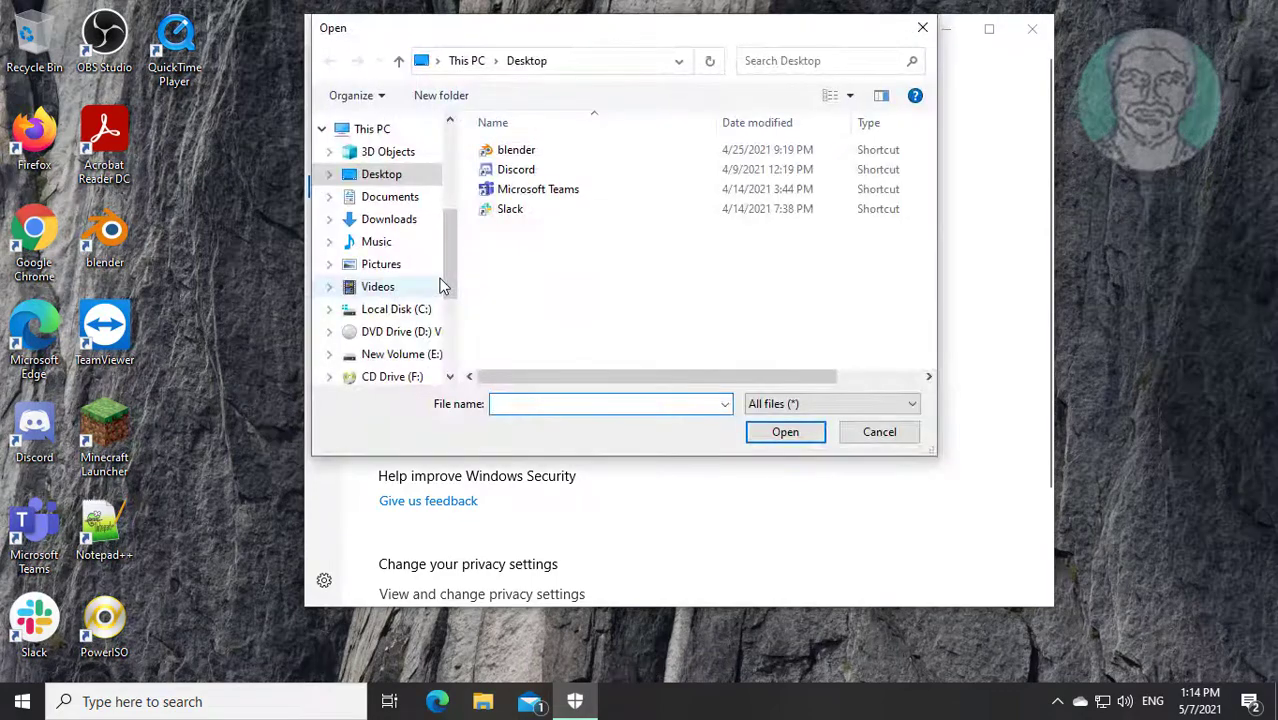
click(396, 308)
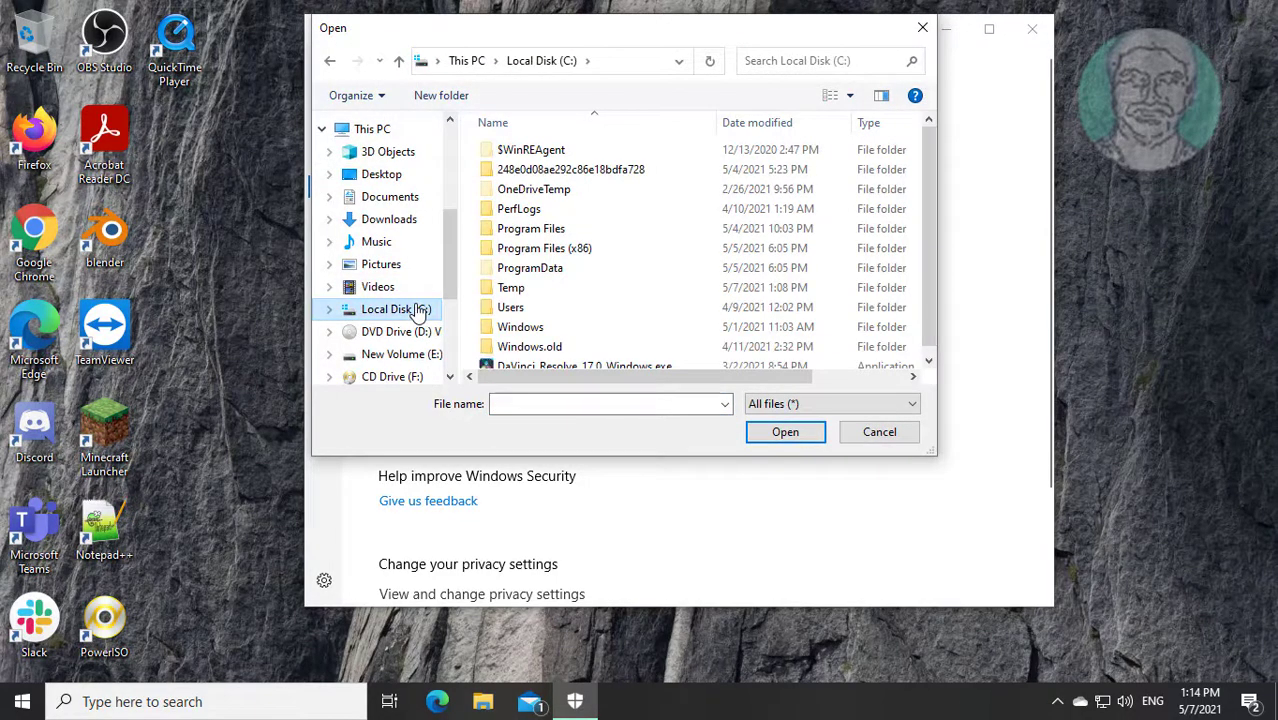
mouse_move(548, 328)
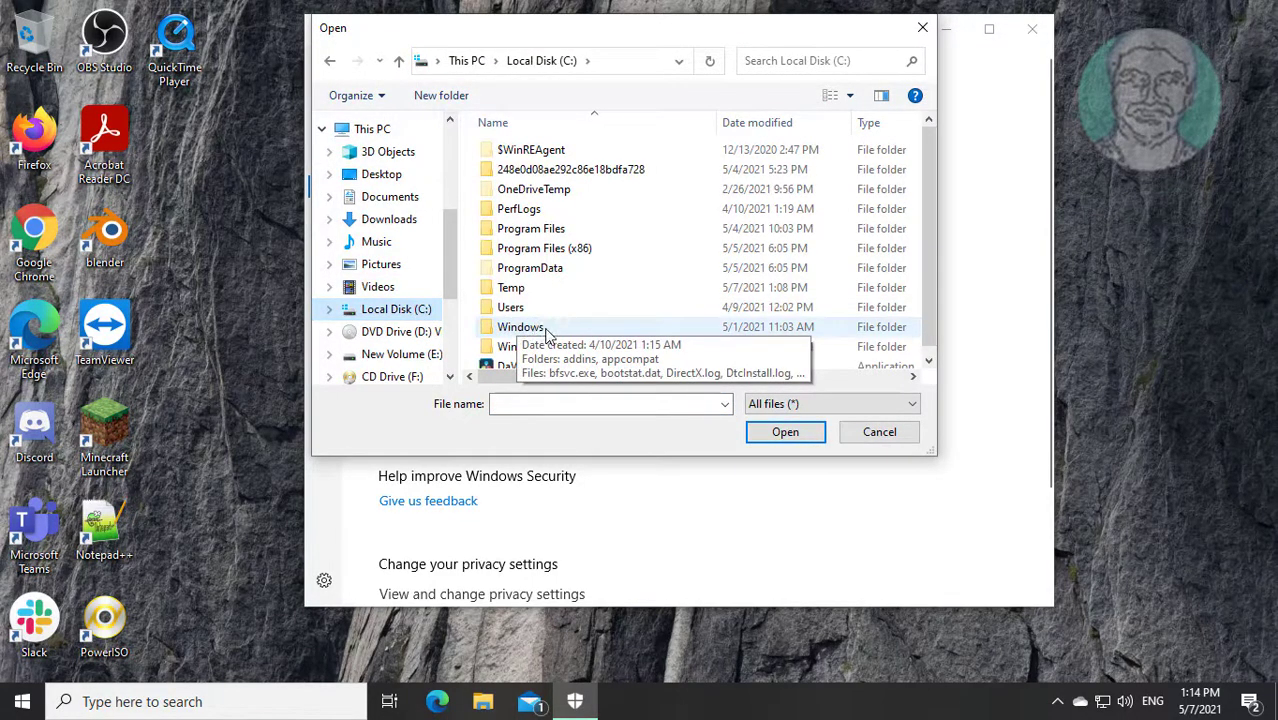
double_click(520, 328)
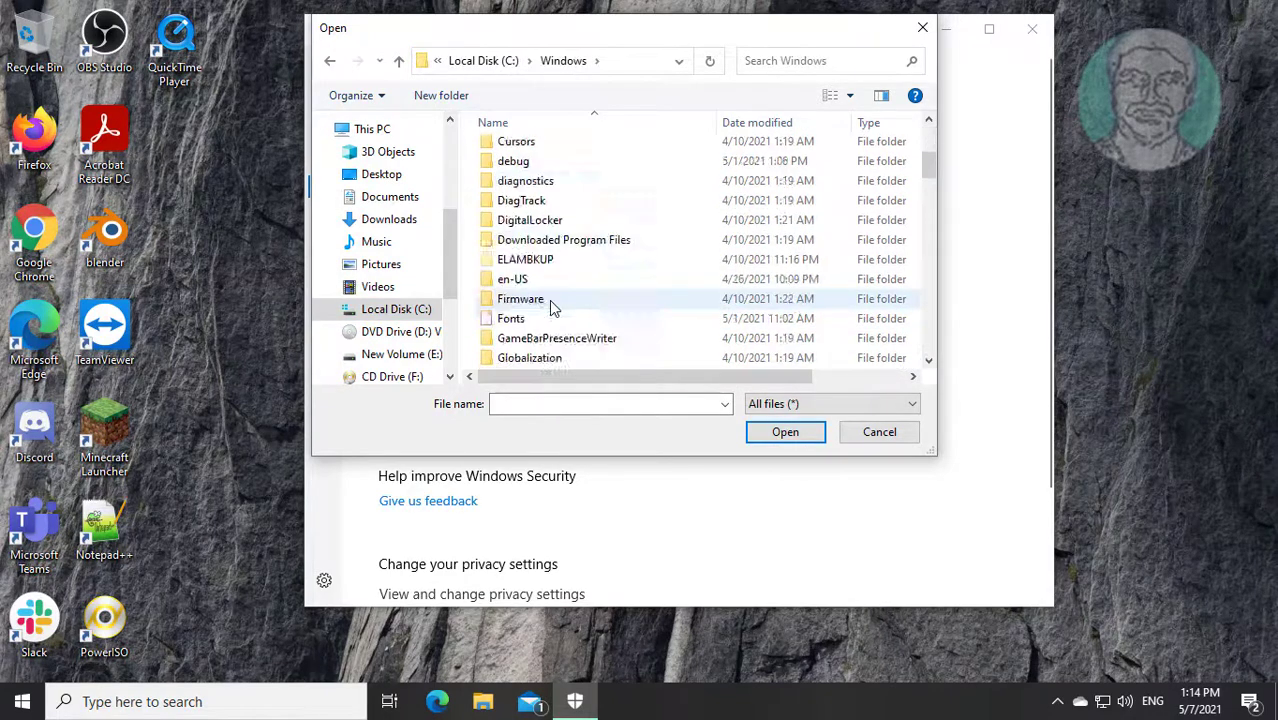
scroll(down, 3)
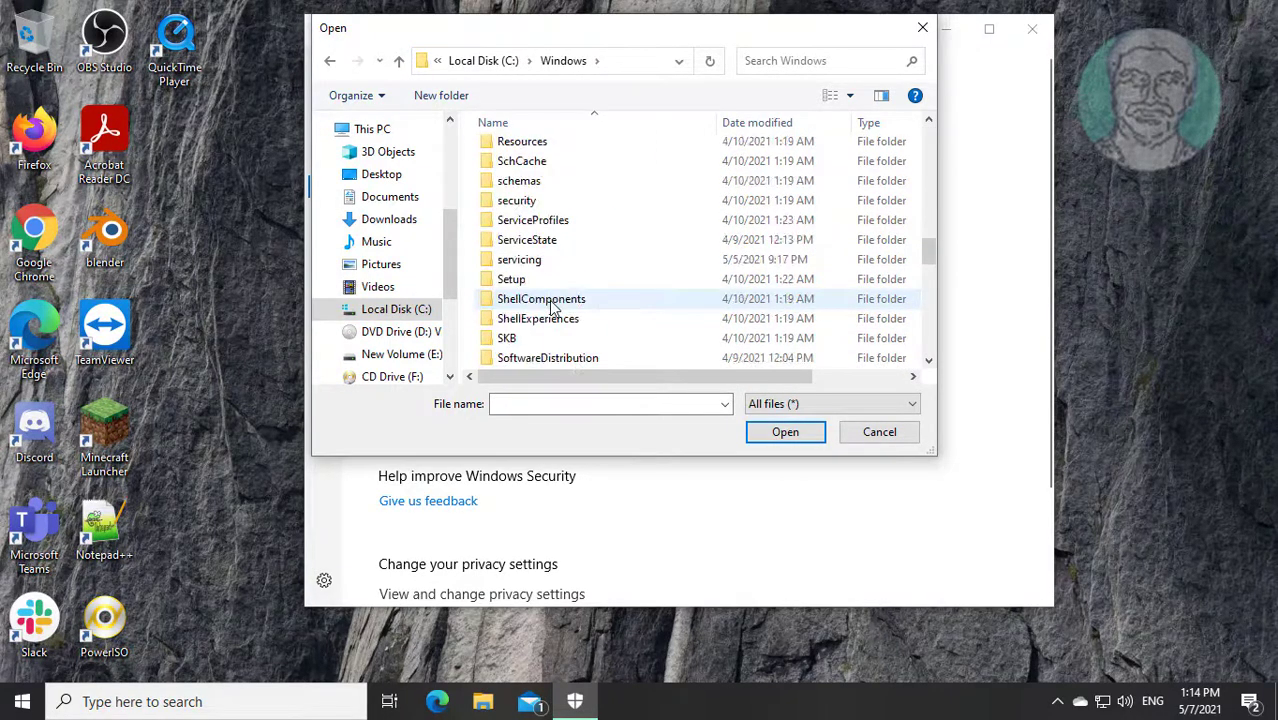
click(520, 200)
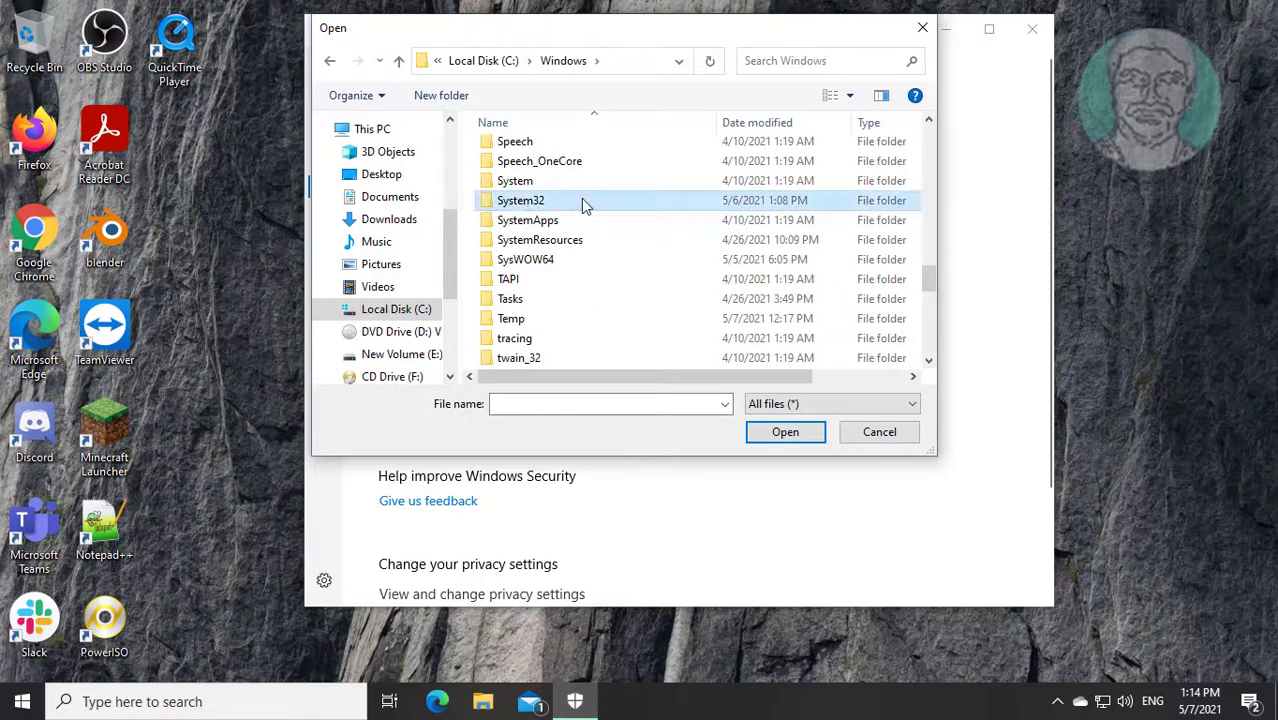
double_click(520, 200)
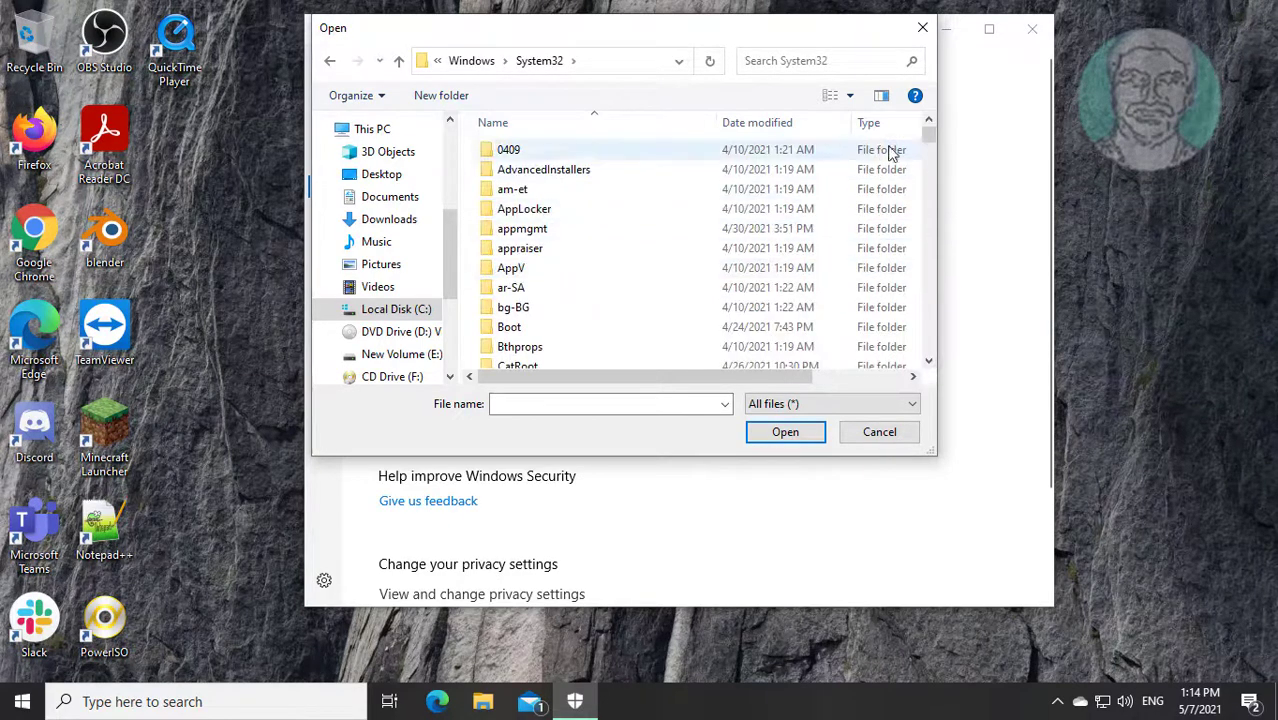
Pick StartupCheckLibrary.dll, confirm it as an exclusion and allow the UAC prompt
text(s)
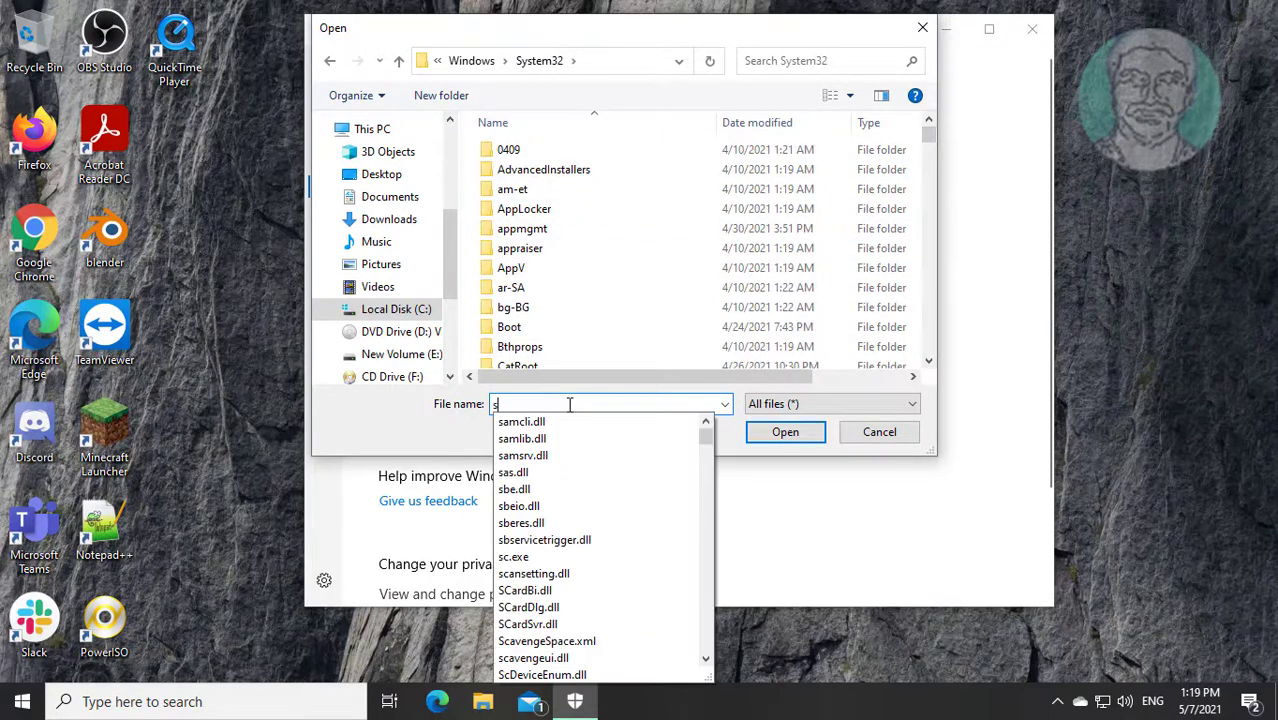
text(tar)
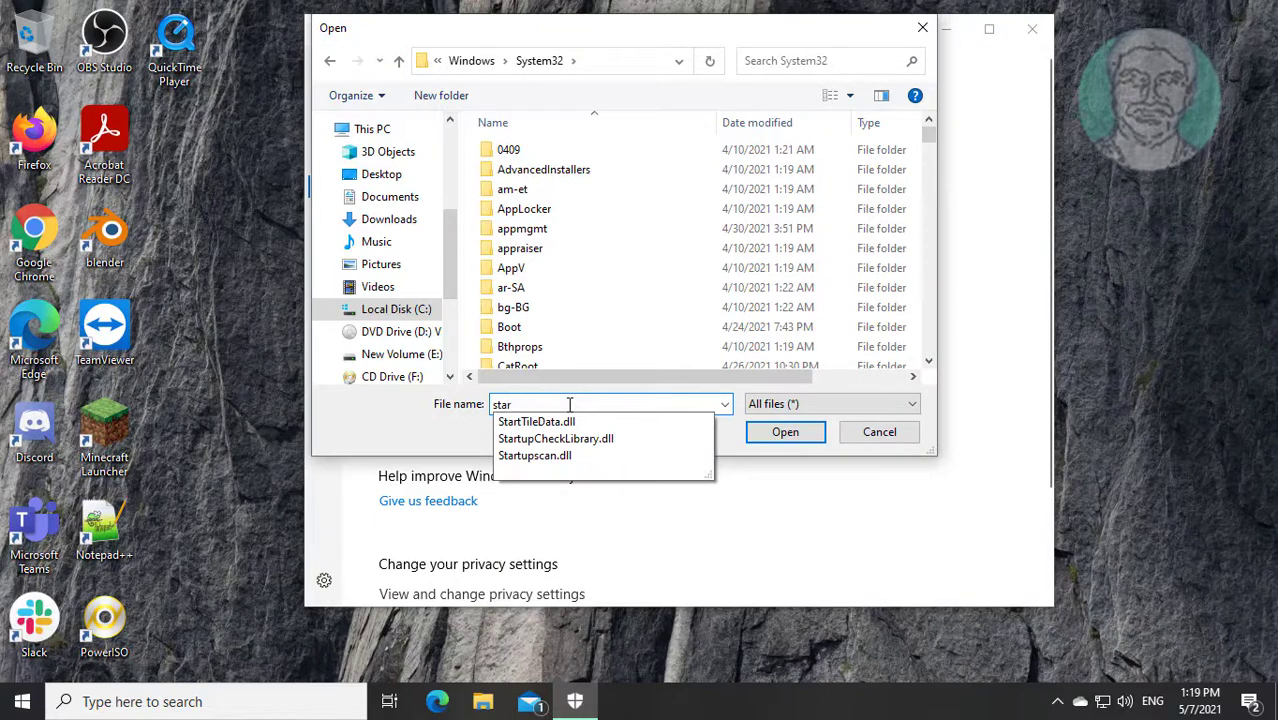
click(556, 438)
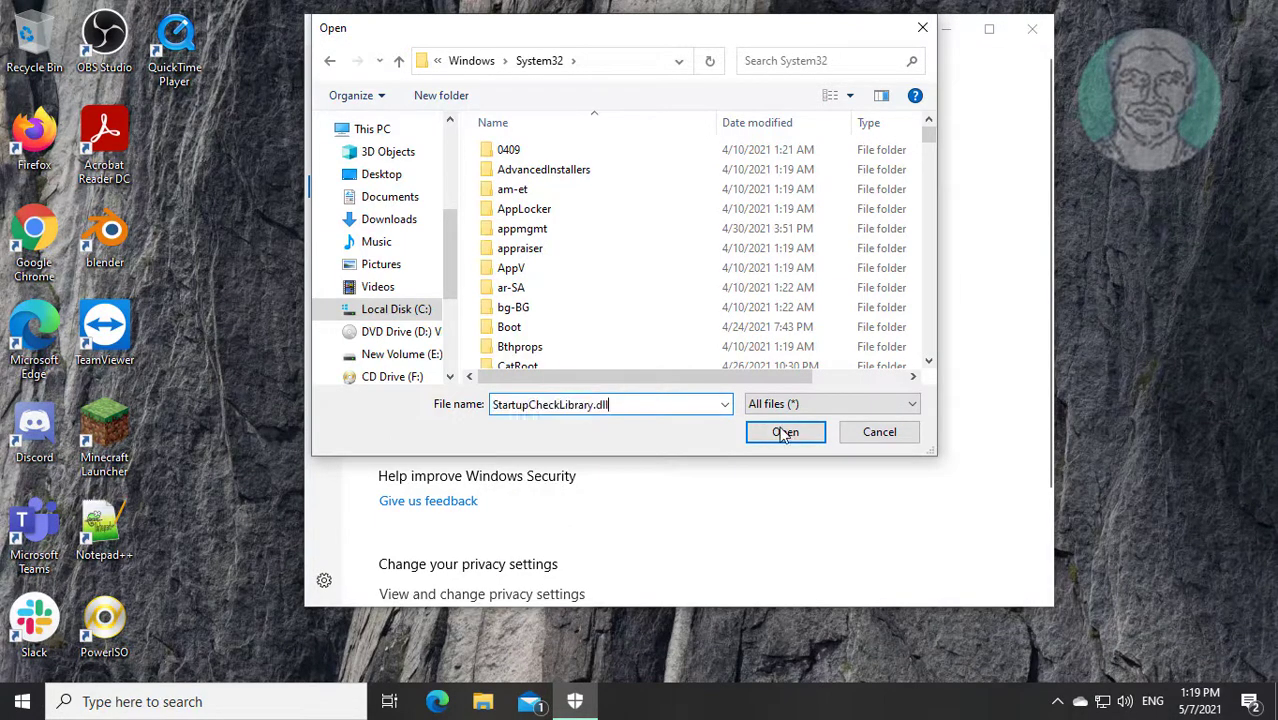
click(784, 432)
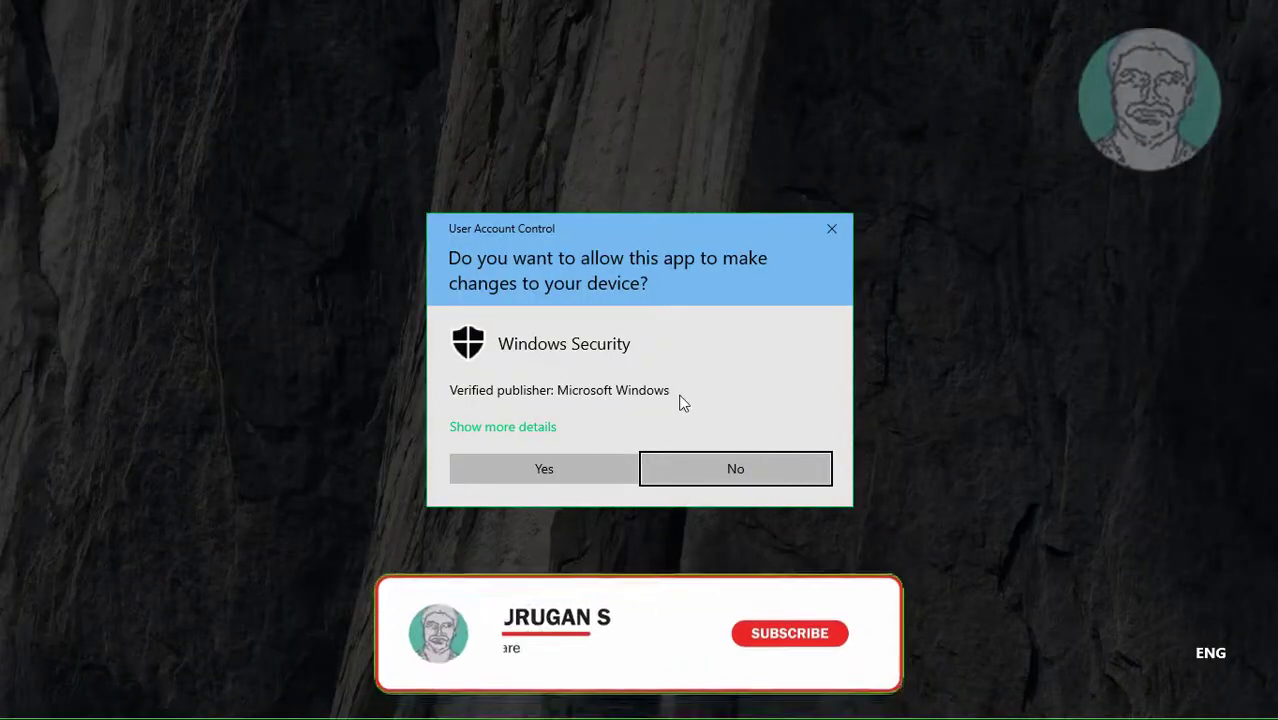
click(544, 468)
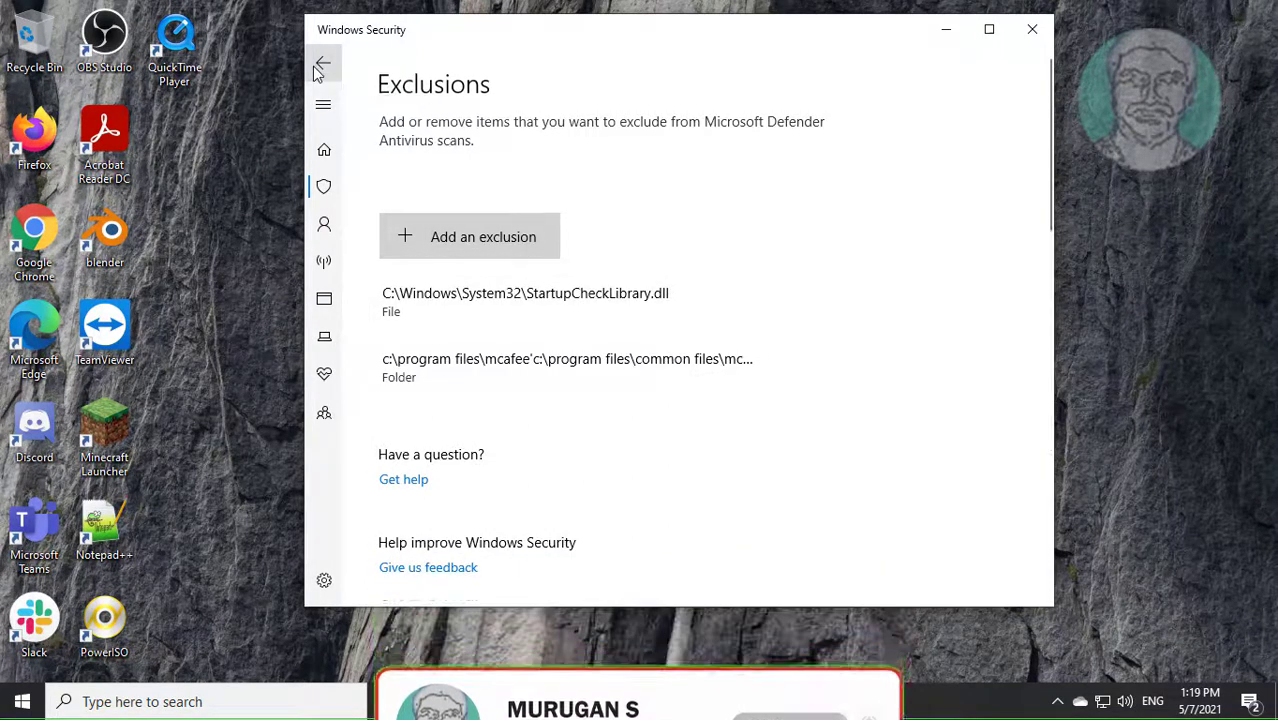
Return to the protection page and close Windows Security
click(324, 64)
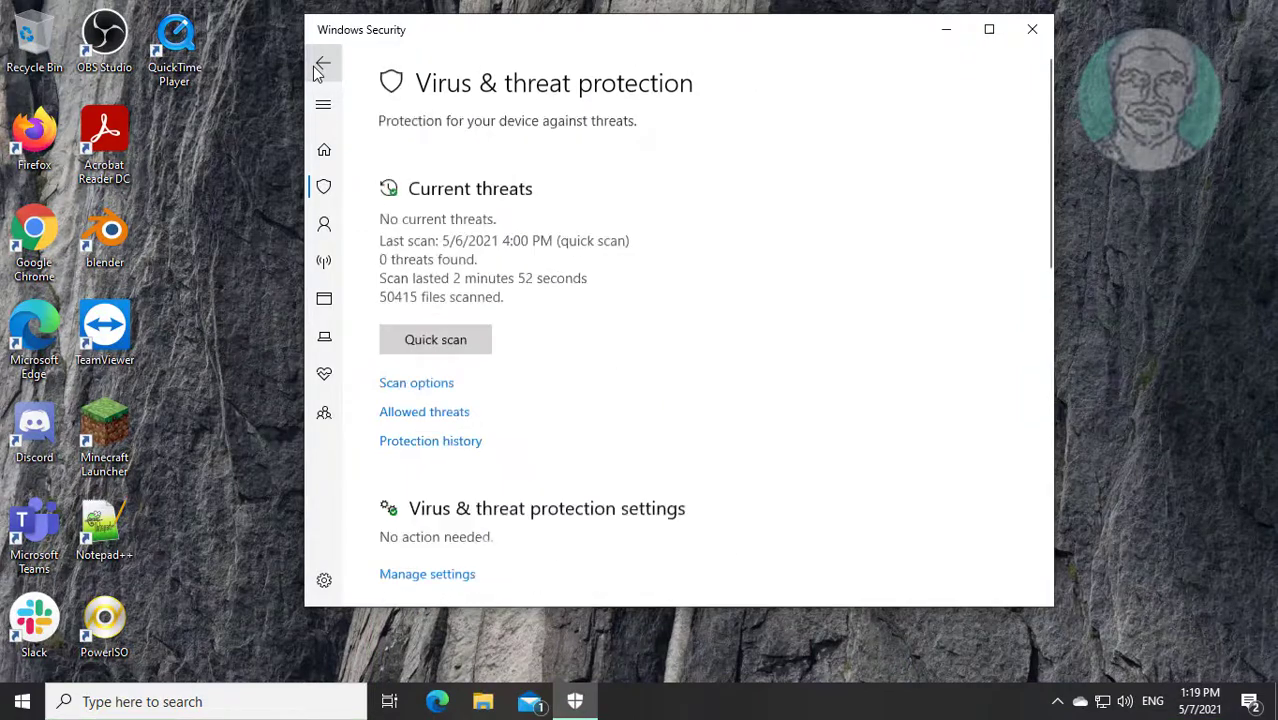
click(324, 62)
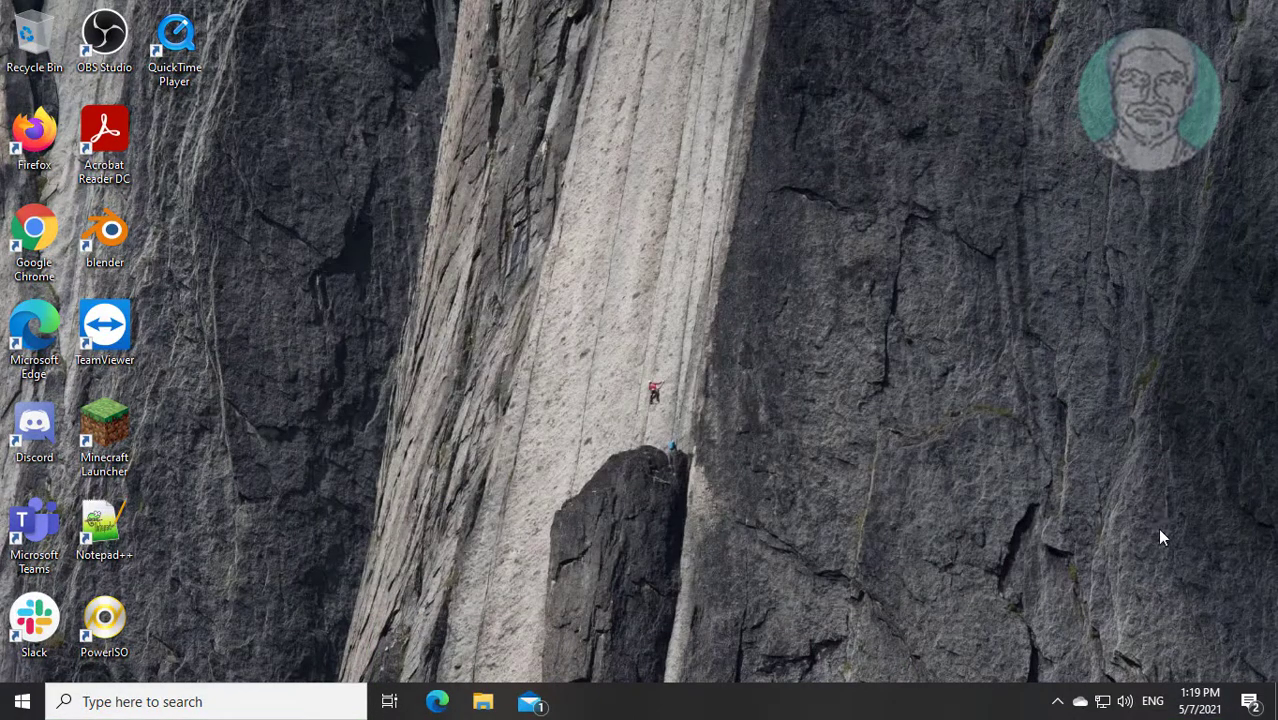
mouse_move(22, 700)
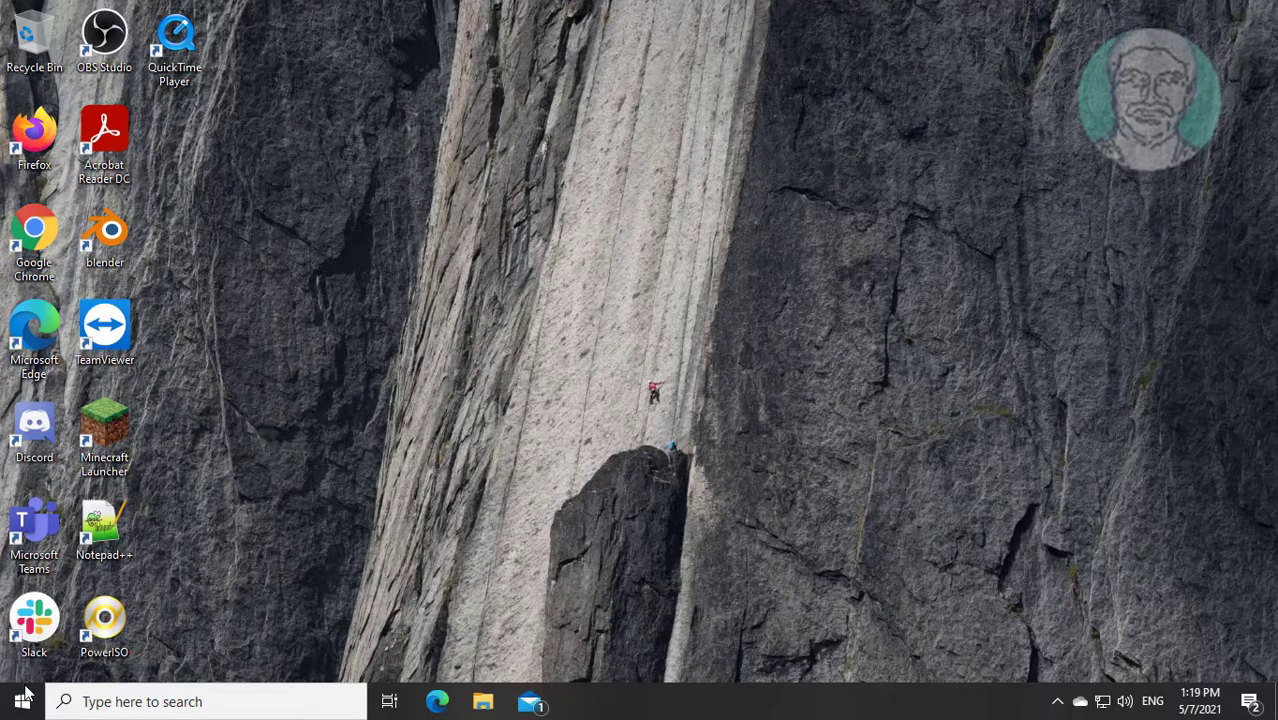
Restart the PC from the Start menu's power options
click(18, 700)
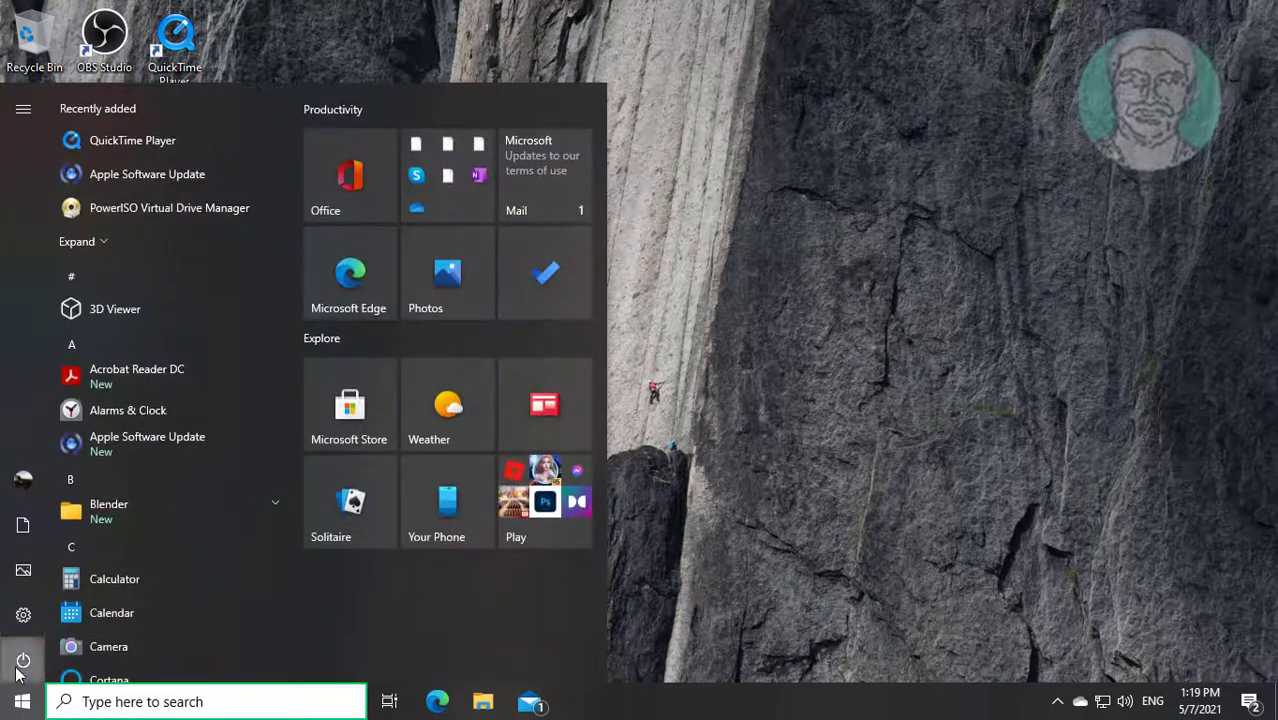
click(24, 660)
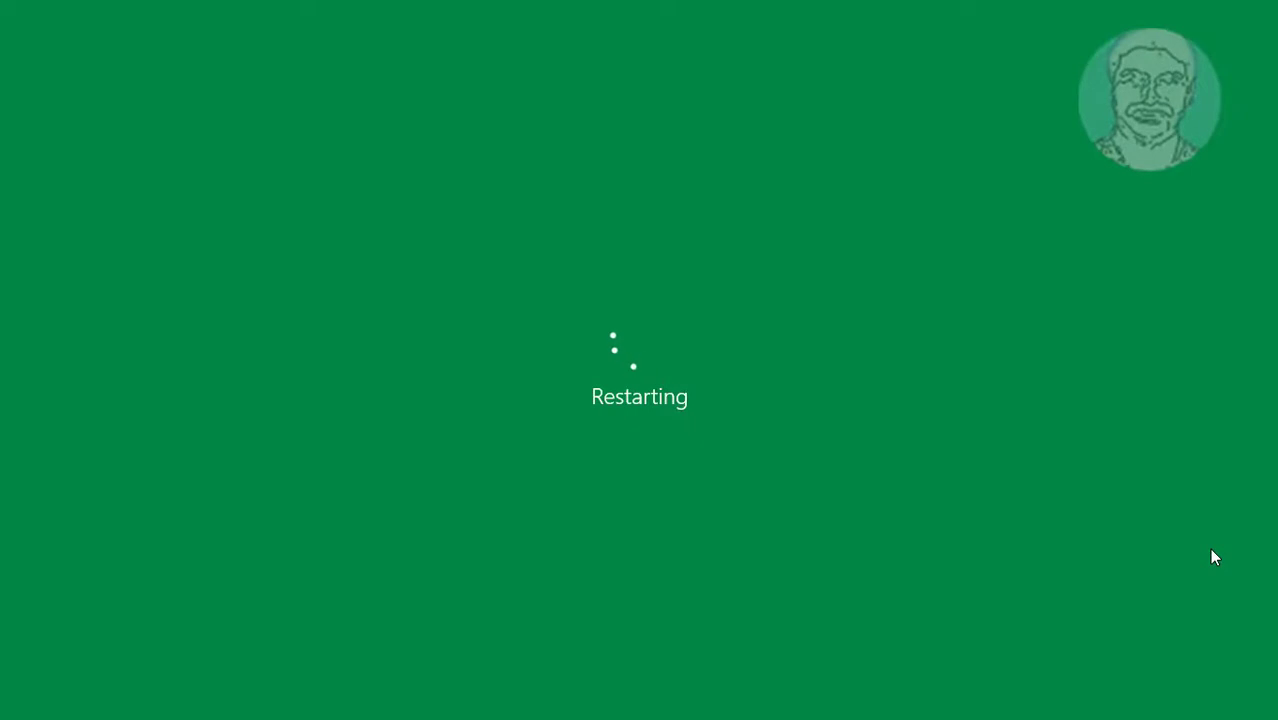